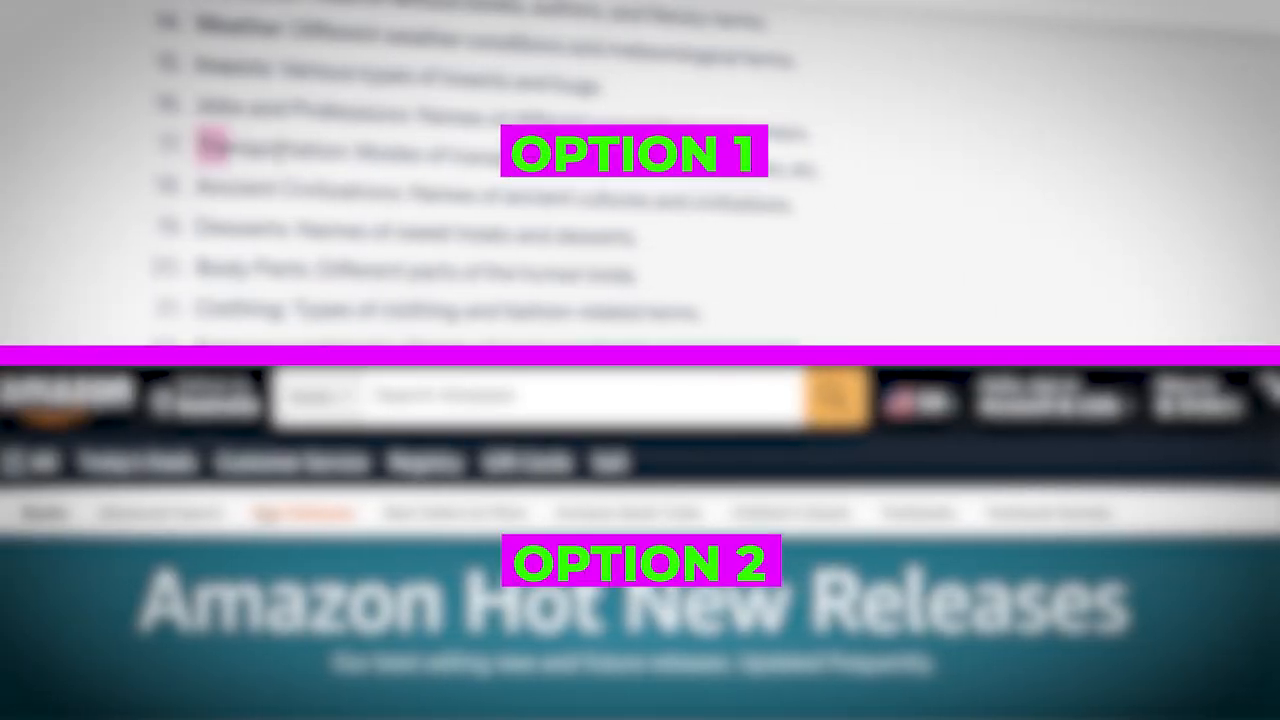
Go to chat.openai.com in the browser
type("chat.openai.com")
type("create a lis")
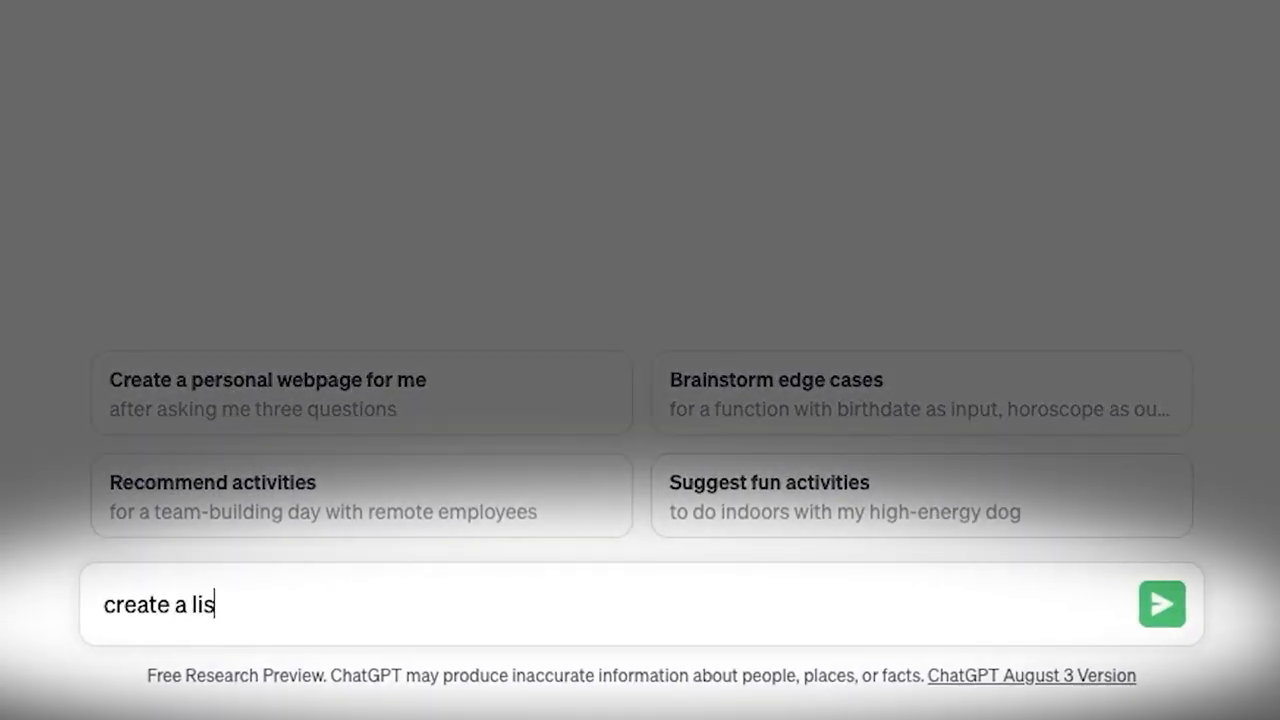
Ask ChatGPT for a list of word search puzzle niches and review the reply
type("t of niches for w")
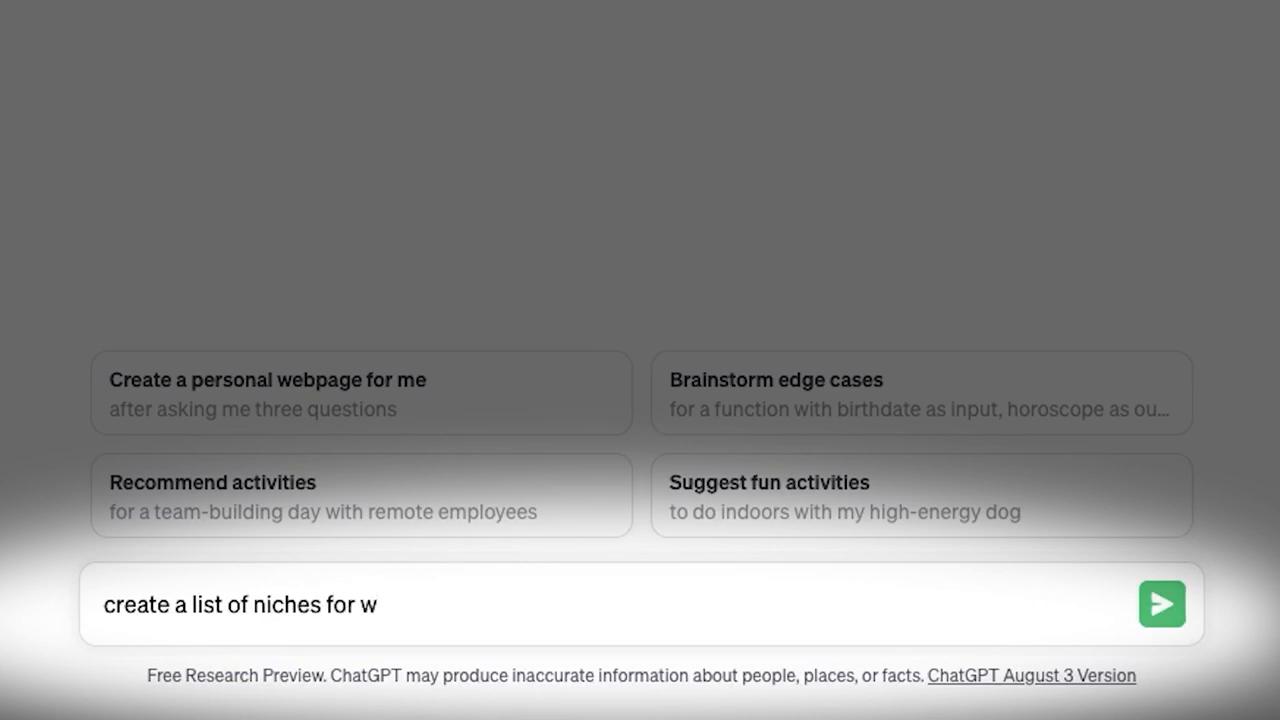
left_click(1162, 604)
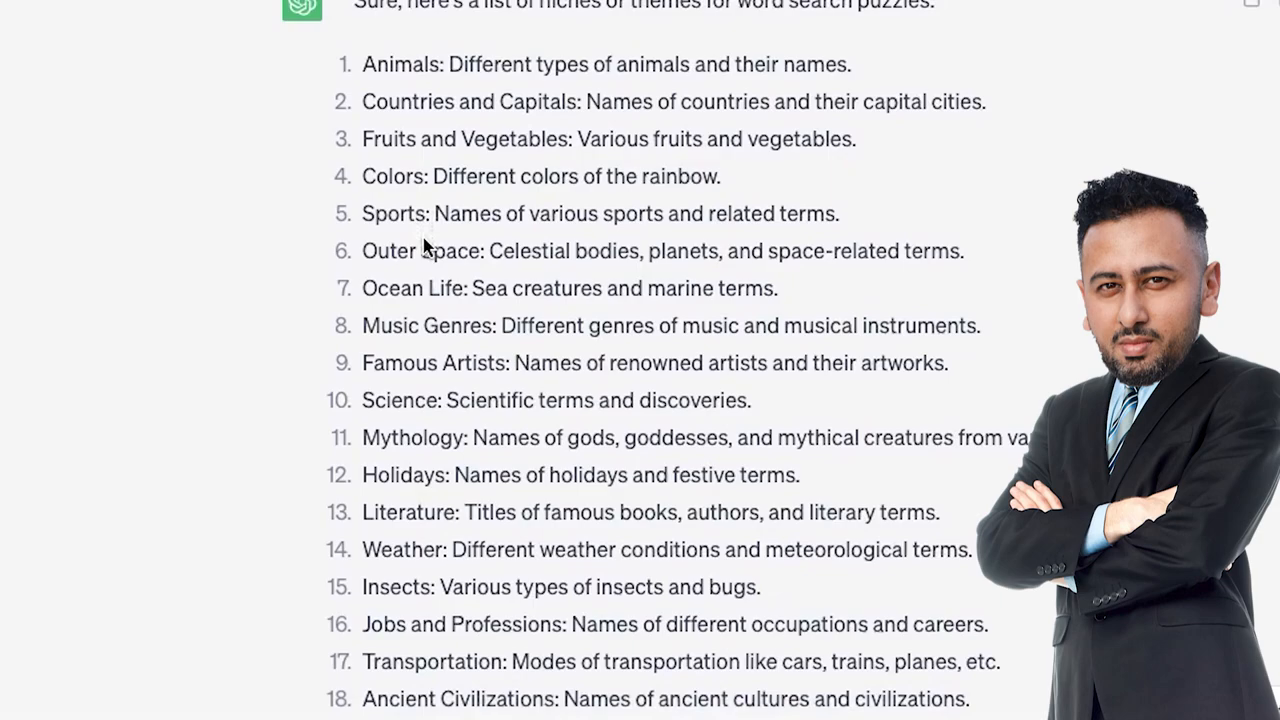
scroll("down", 3)
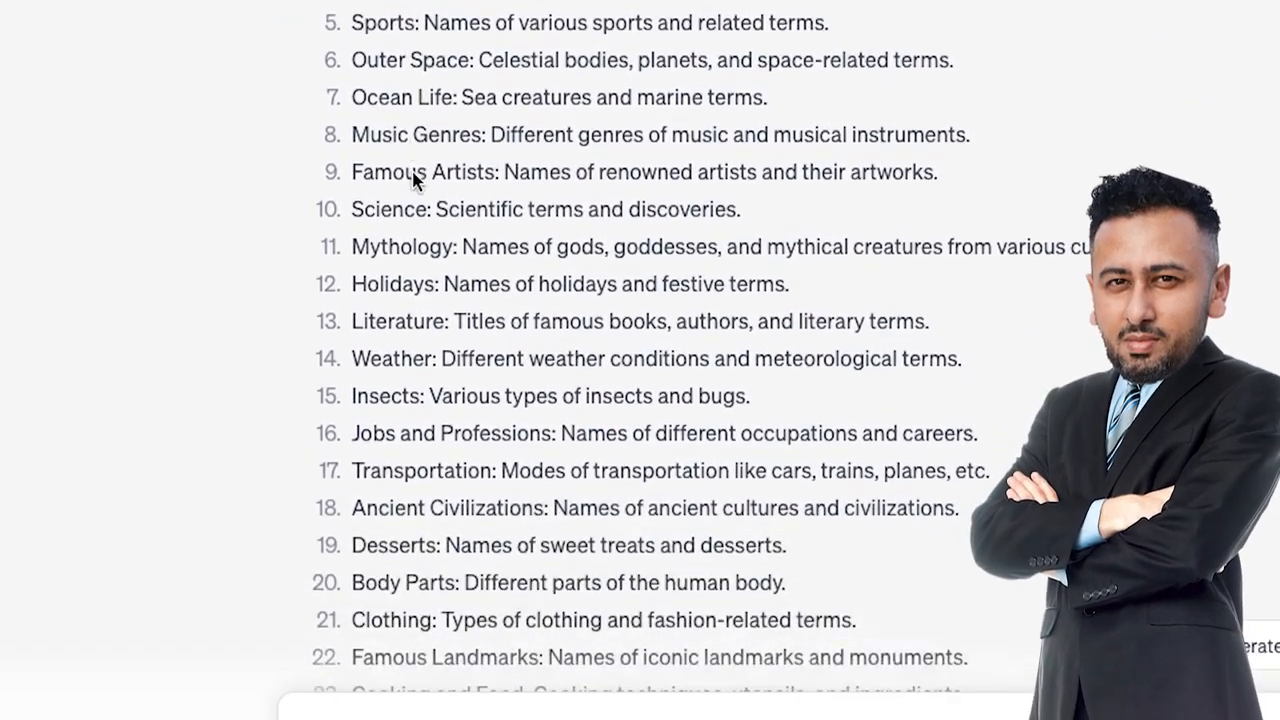
scroll("down", 3)
type("Create a list of topics related to \"Transporta")
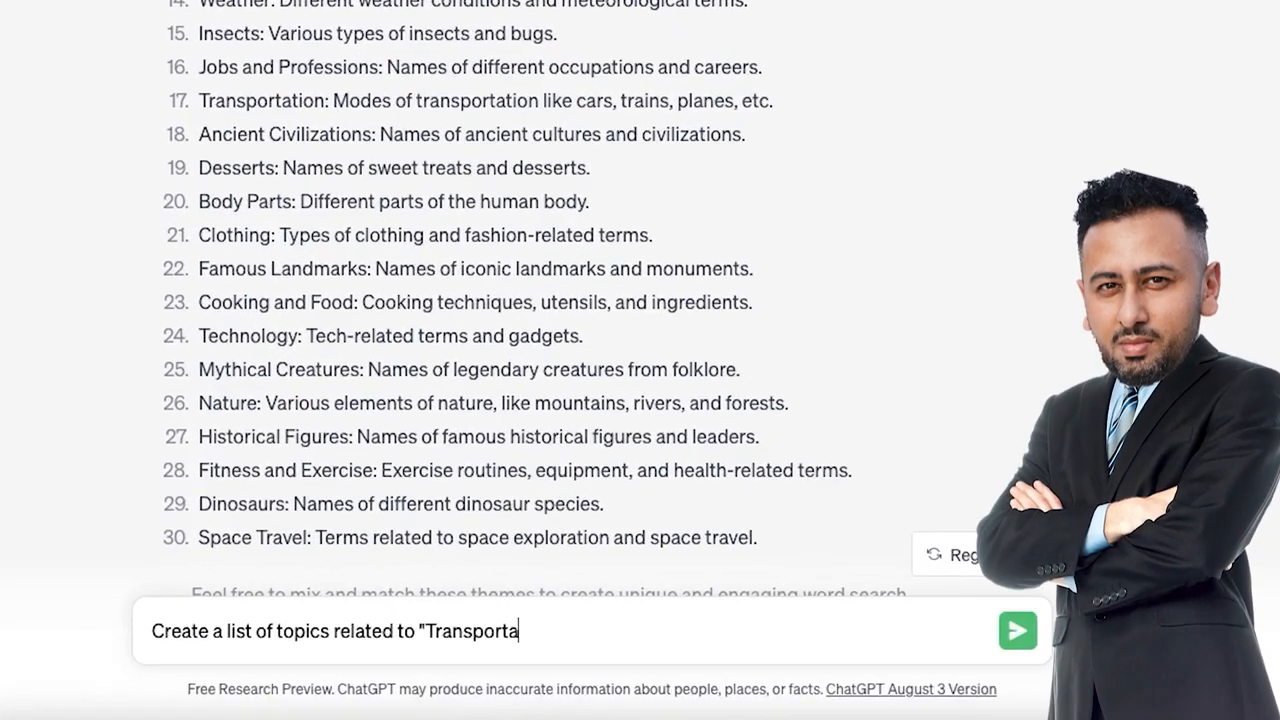
Request Transportation and Vehicles topics for the word search puzzle book and read them
type("tion and Vehicles\" for")
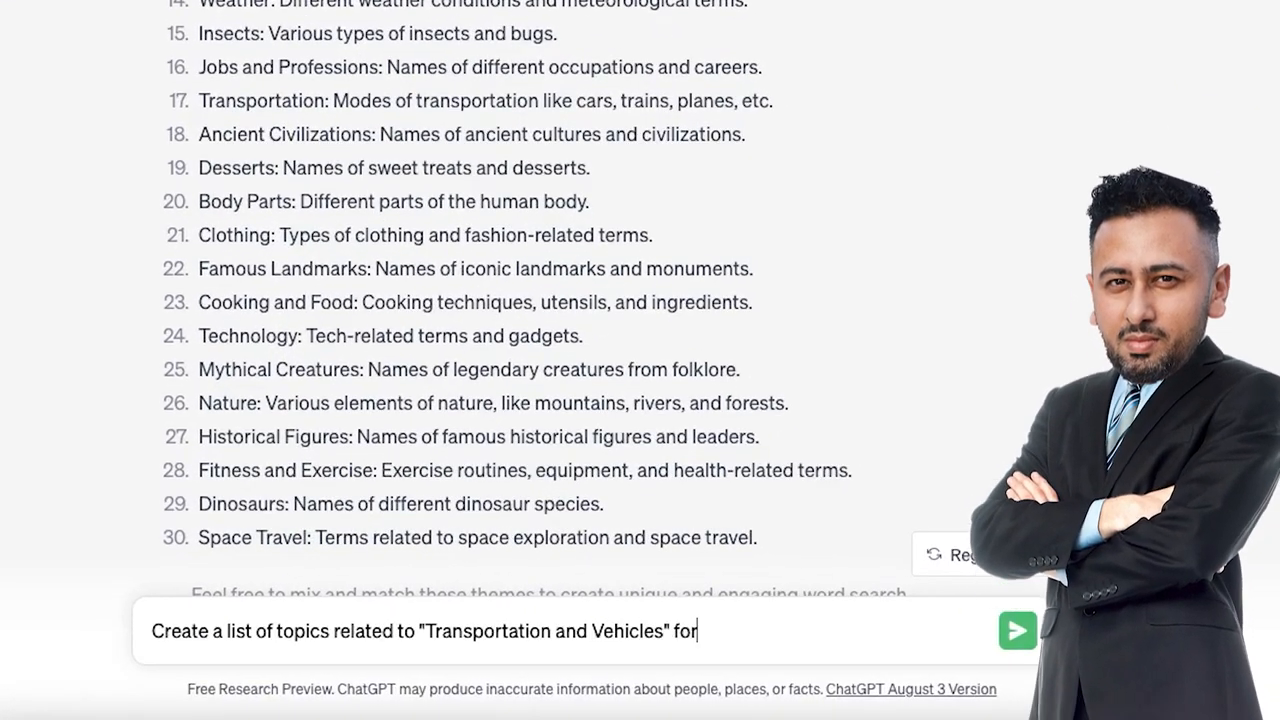
type("my word search puzzle boo")
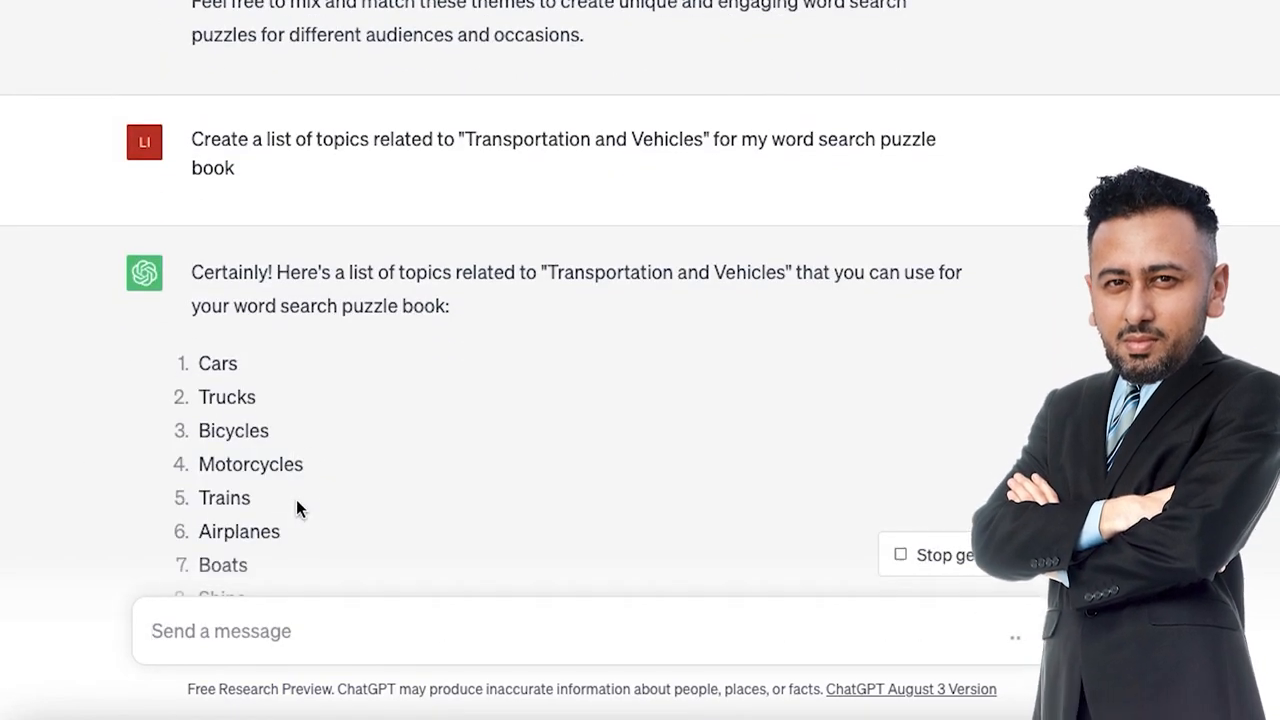
scroll("down", 3)
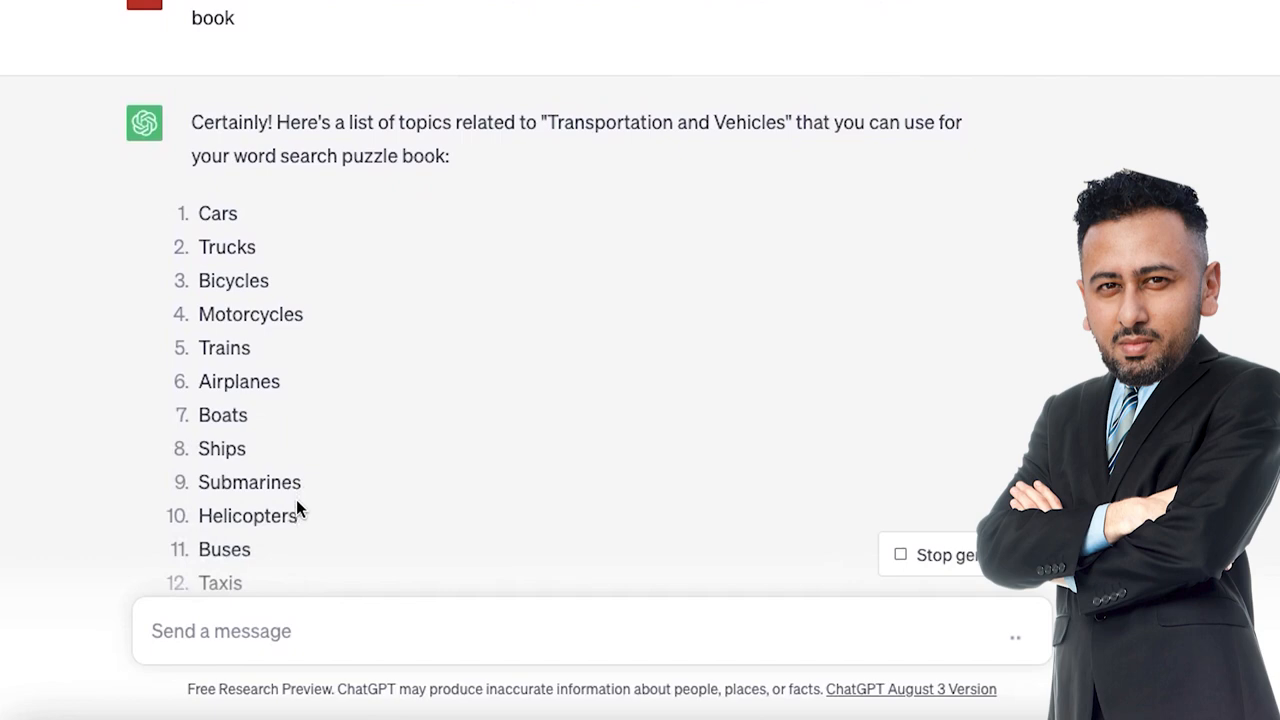
scroll("down", 3)
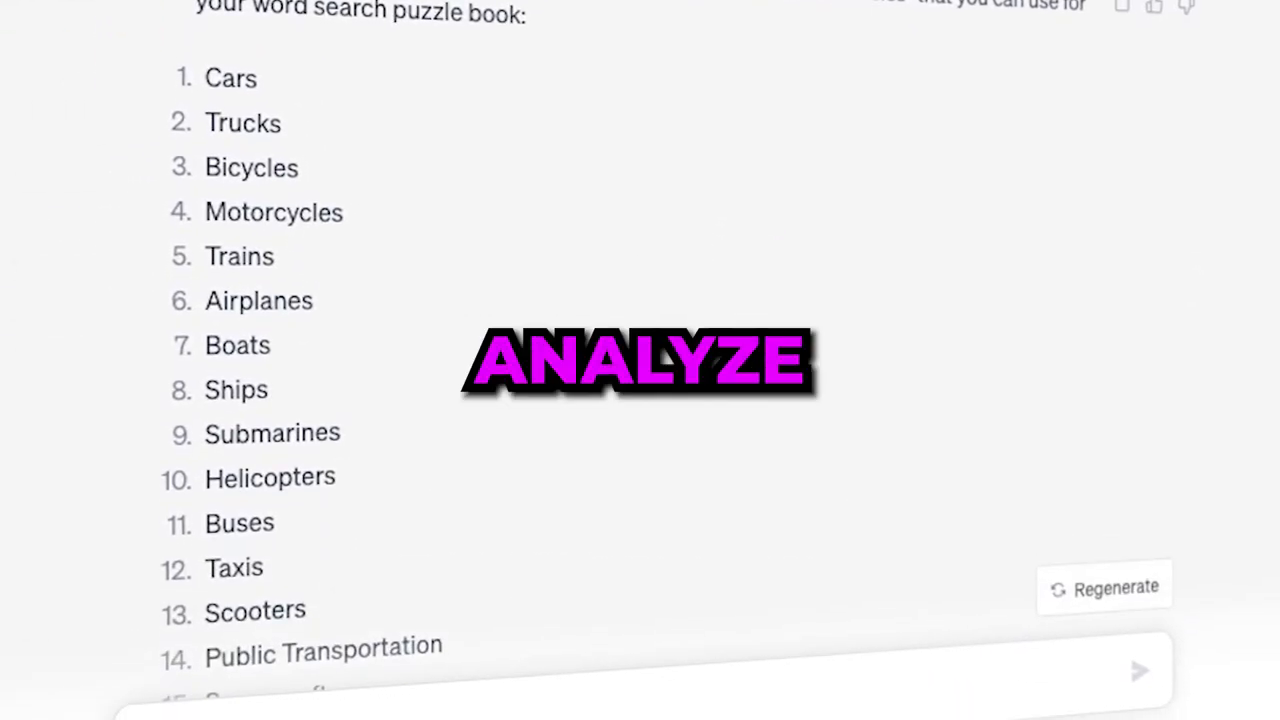
scroll("down", 3)
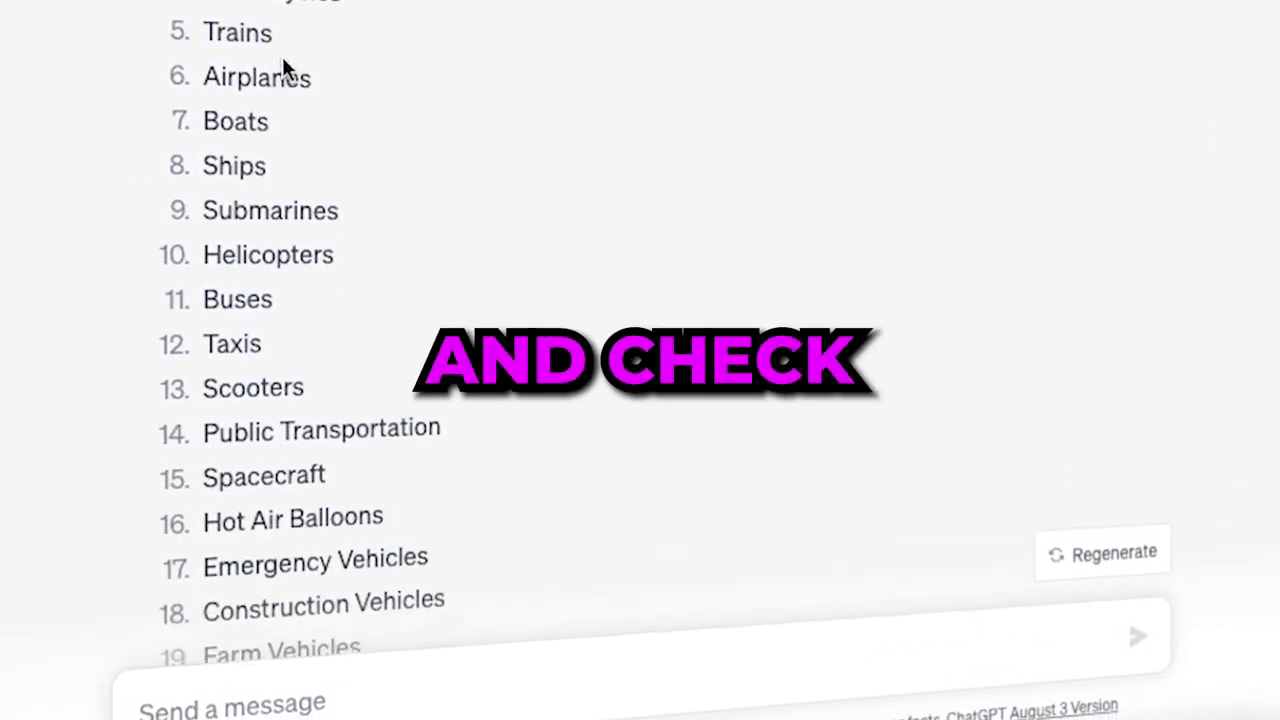
scroll("down", 3)
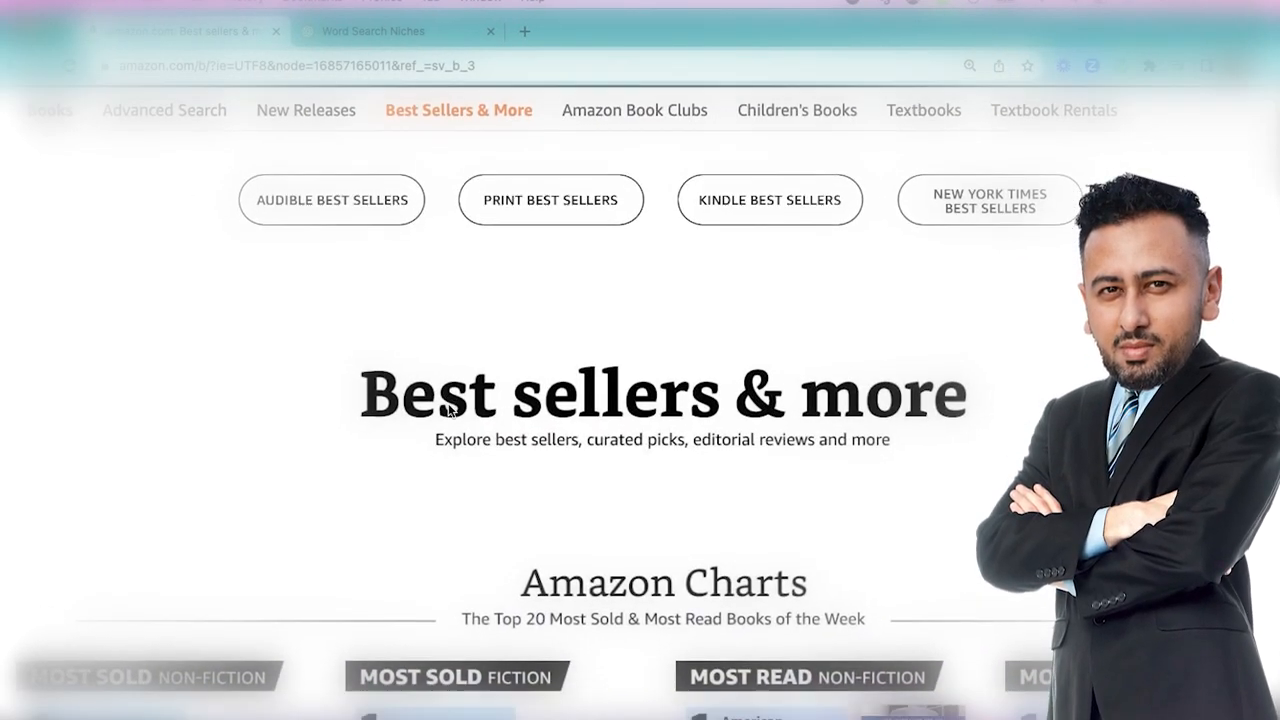
scroll("up", 3)
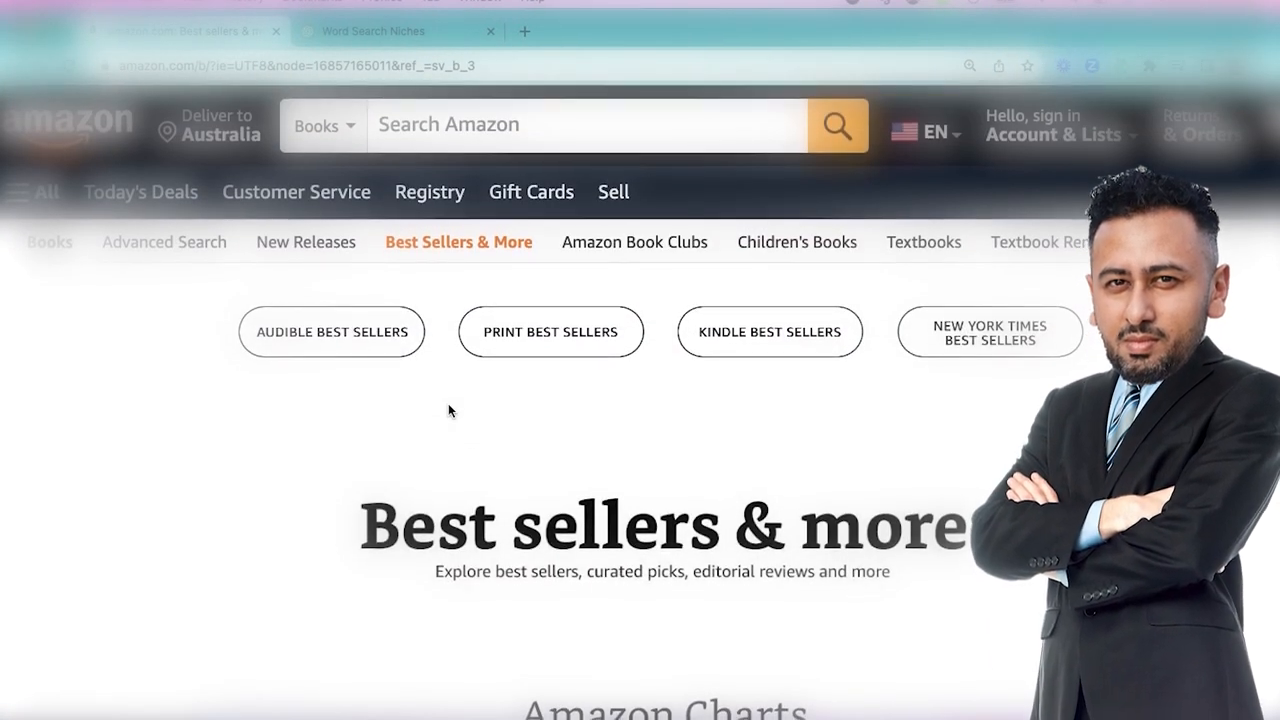
left_click(305, 242)
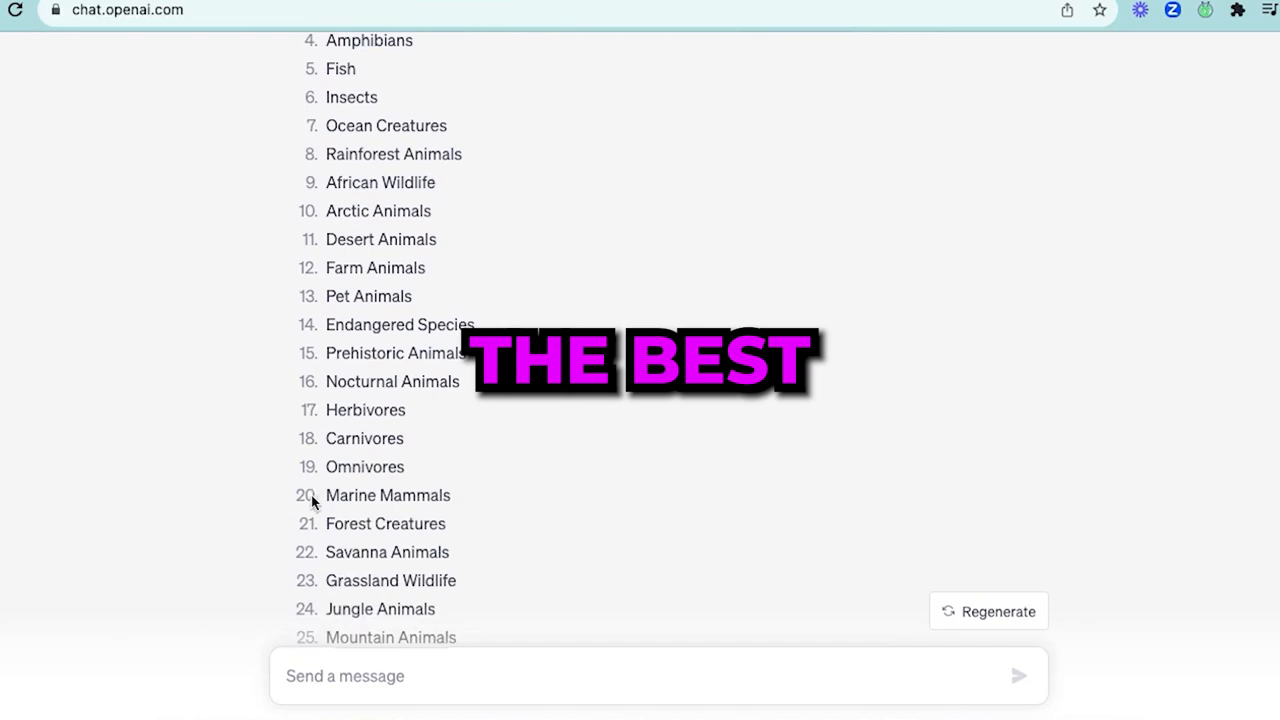
Scroll through ChatGPT's generated list of animal topic ideas
scroll("down", 3)
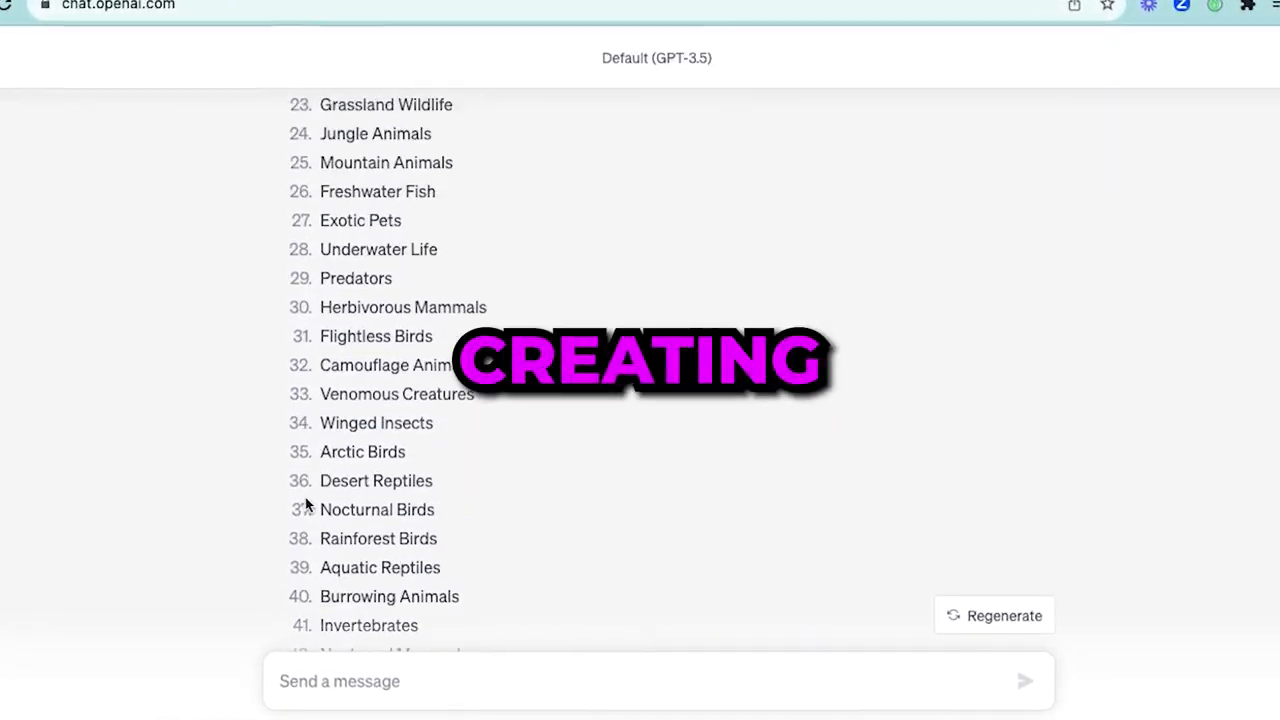
scroll("up", 3)
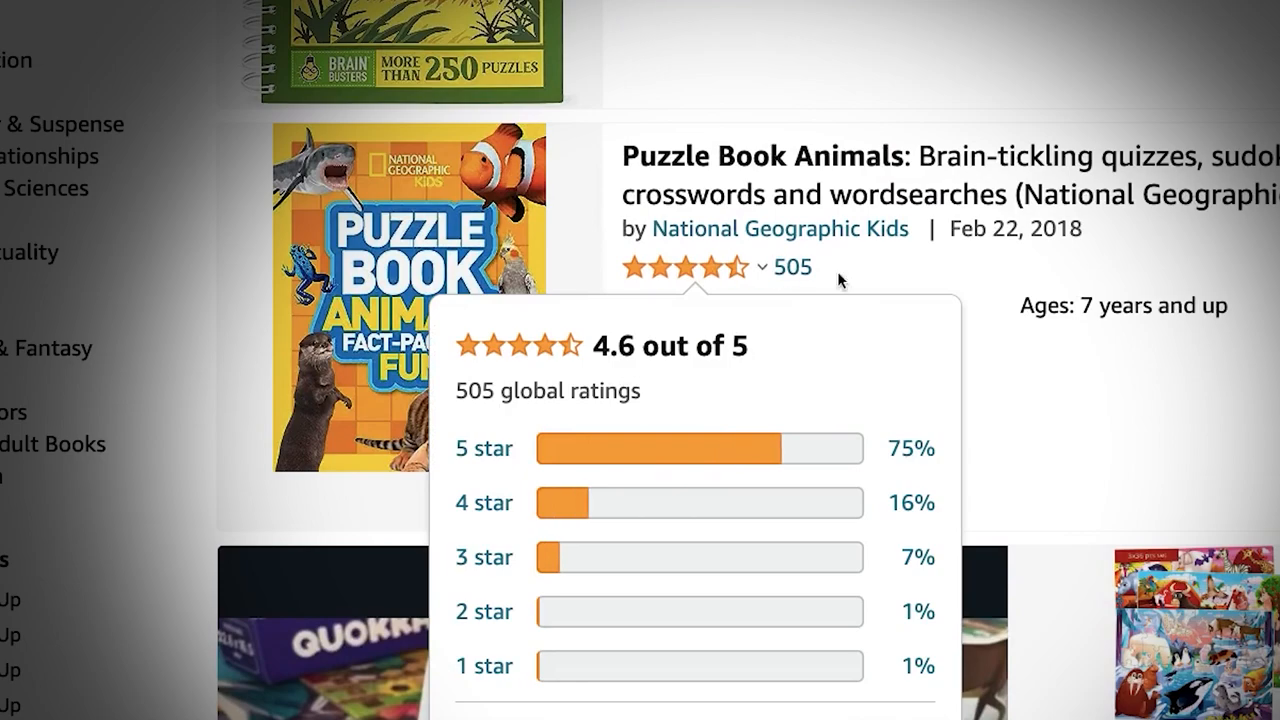
Scroll the Amazon results to the National Geographic Kids animal puzzle book's ratings
scroll("down", 3)
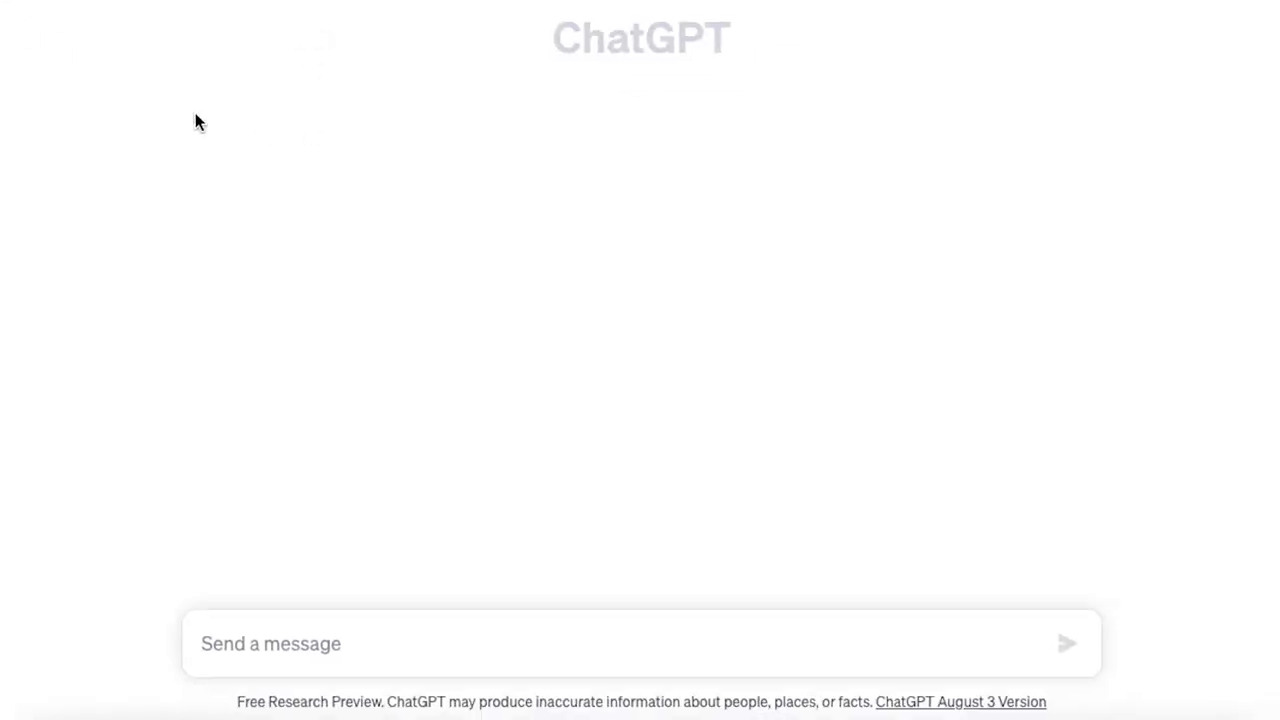
Ask ChatGPT for 10 topics related to the animal niche for word puzzle books
type("Generate a")
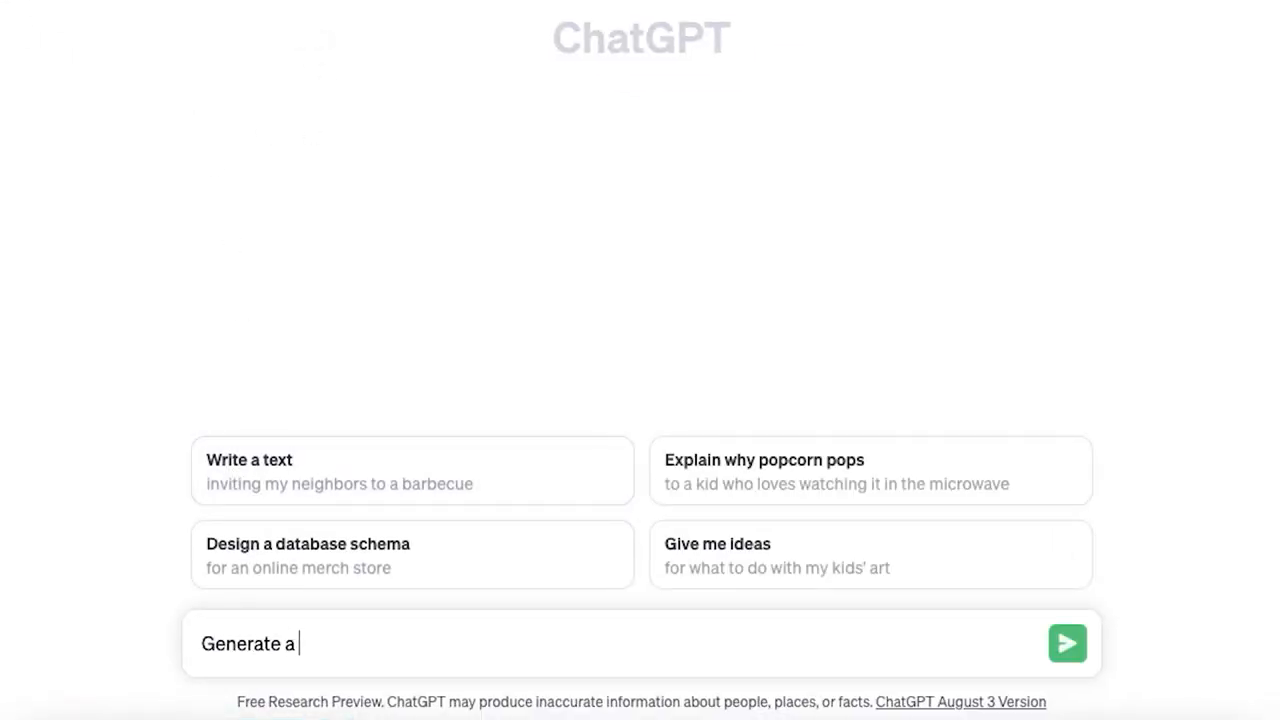
type("list of 10 topics related to A")
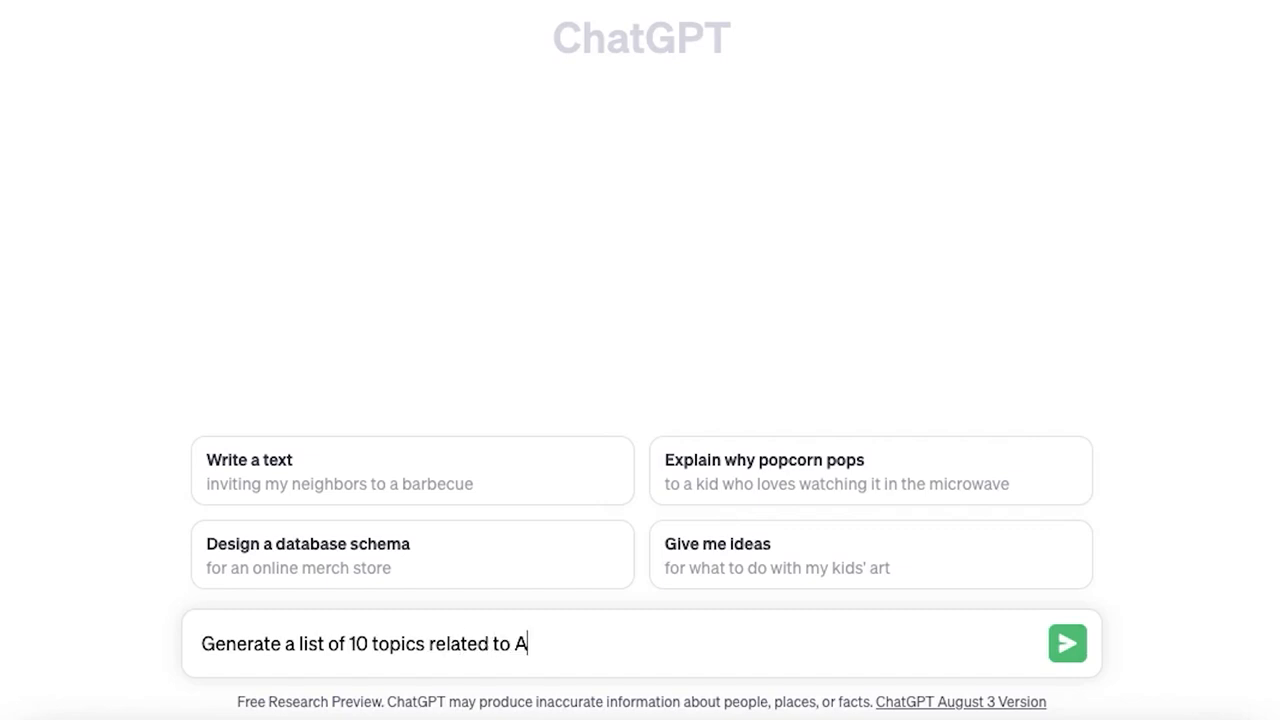
type("nimal niche for word puzzle bo")
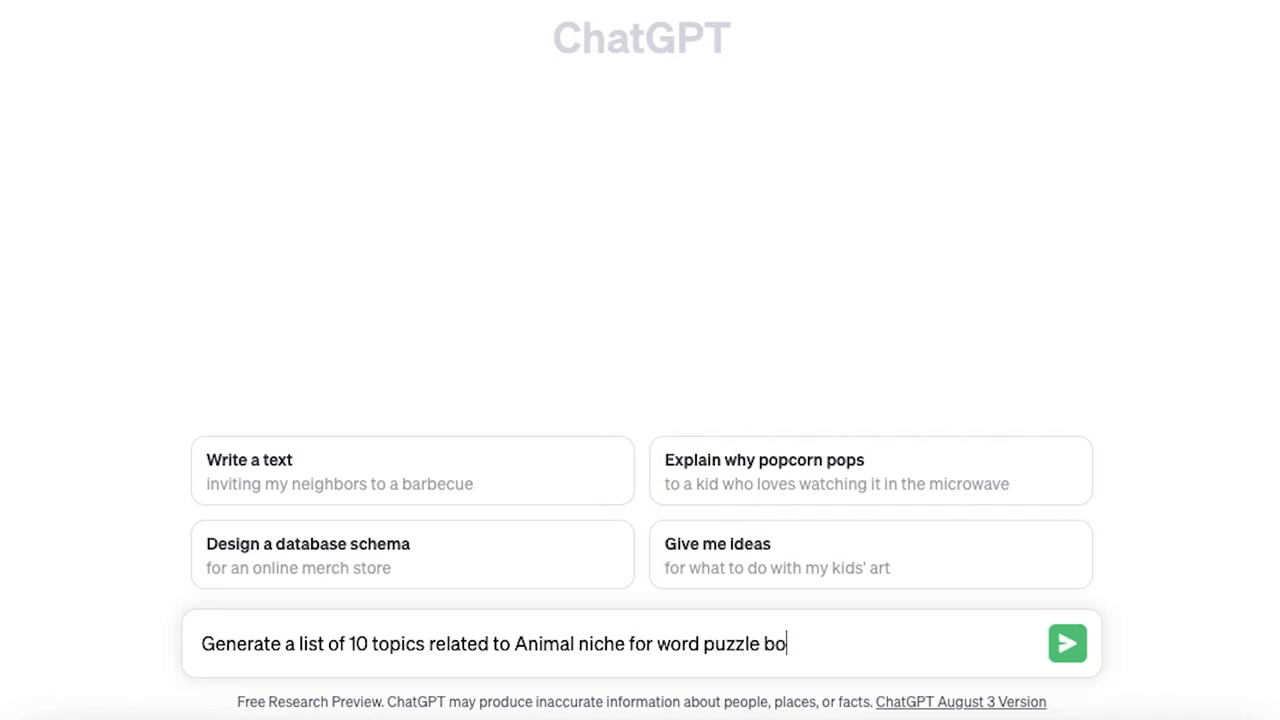
left_click(1066, 643)
type("Create a list of")
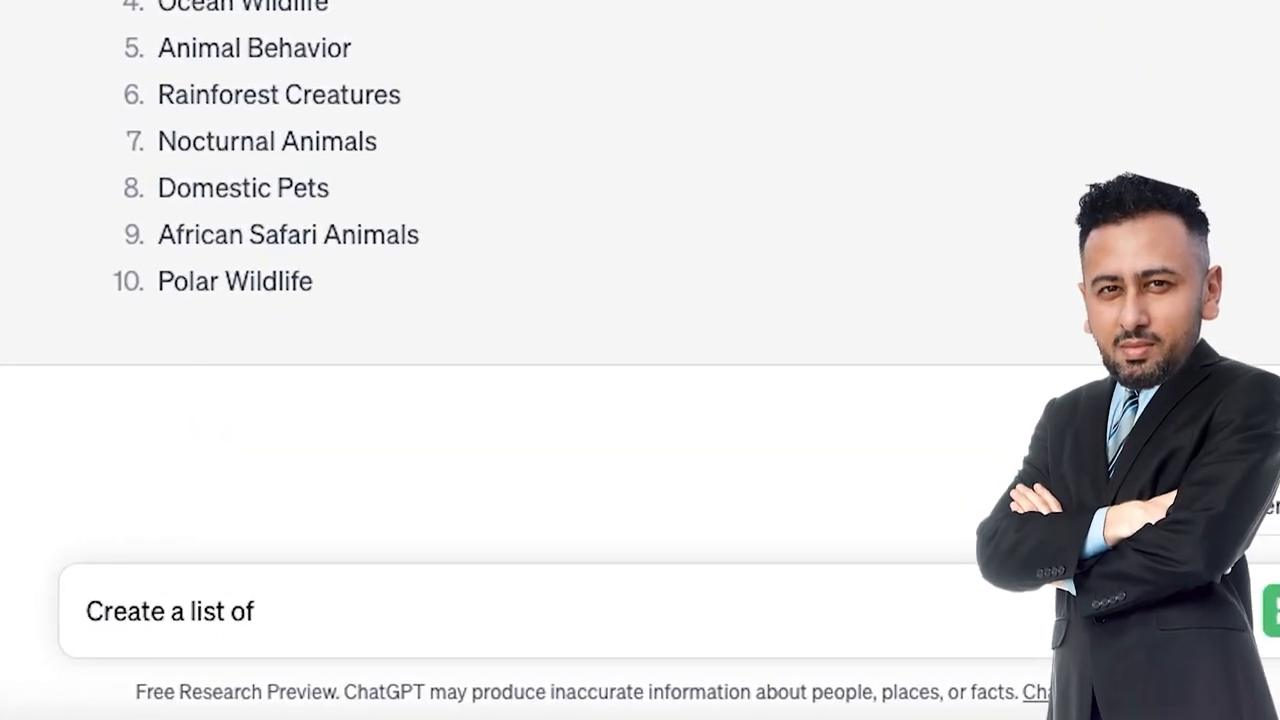
Request word lists for the topics "Animal Species" and Endangered Species
type("words related to topic \"Ani")
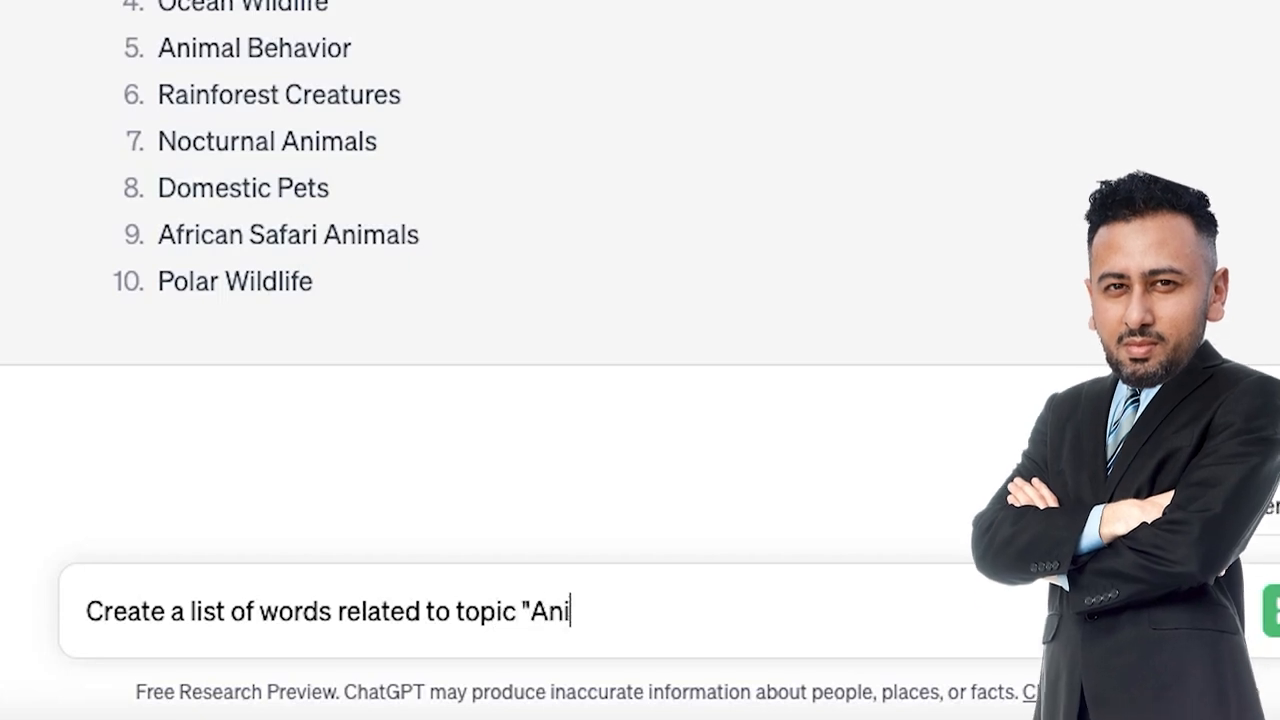
type("mal Species\" for word puzzles")
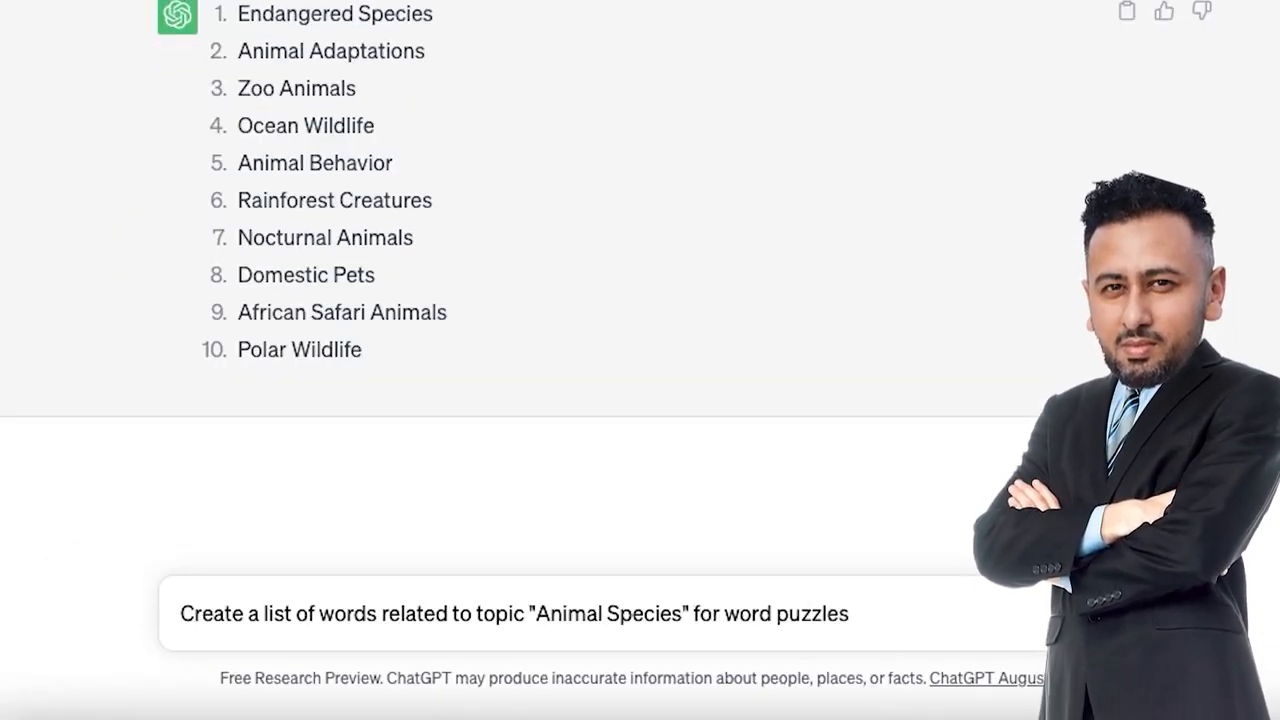
key("Return")
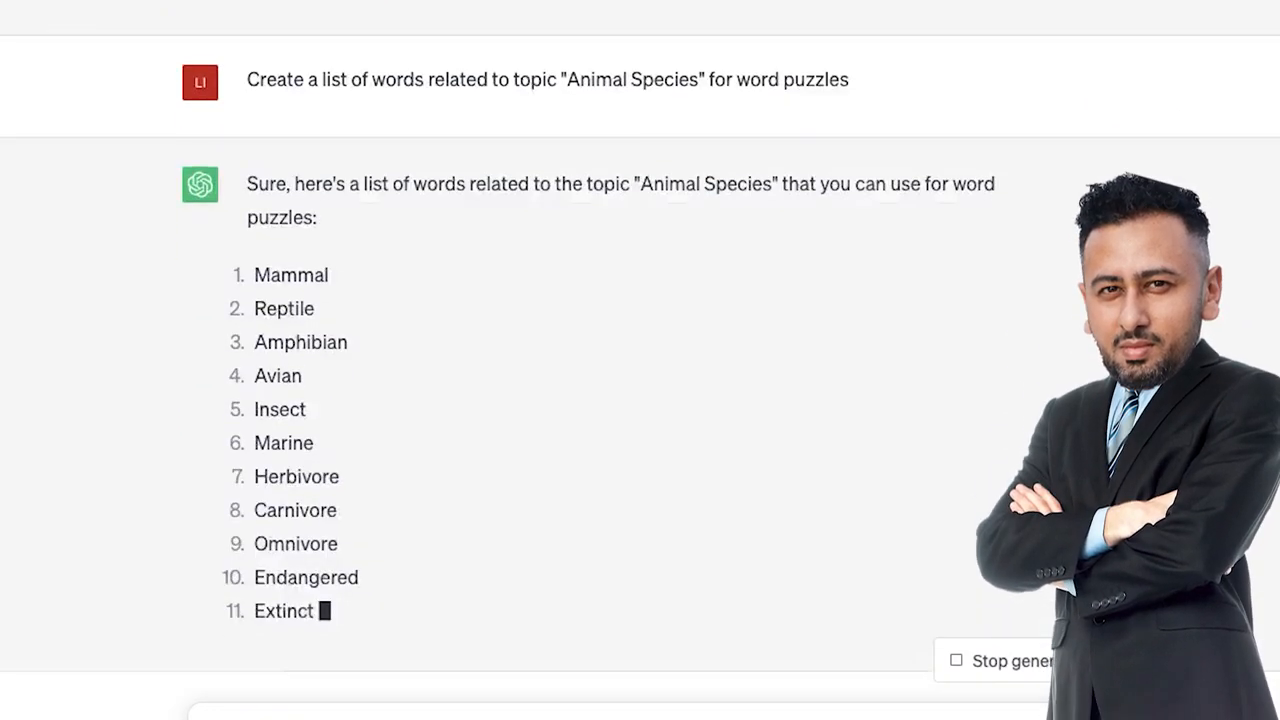
scroll("down", 3)
type("Create a list of words related to topic \"Endangered Species\"")
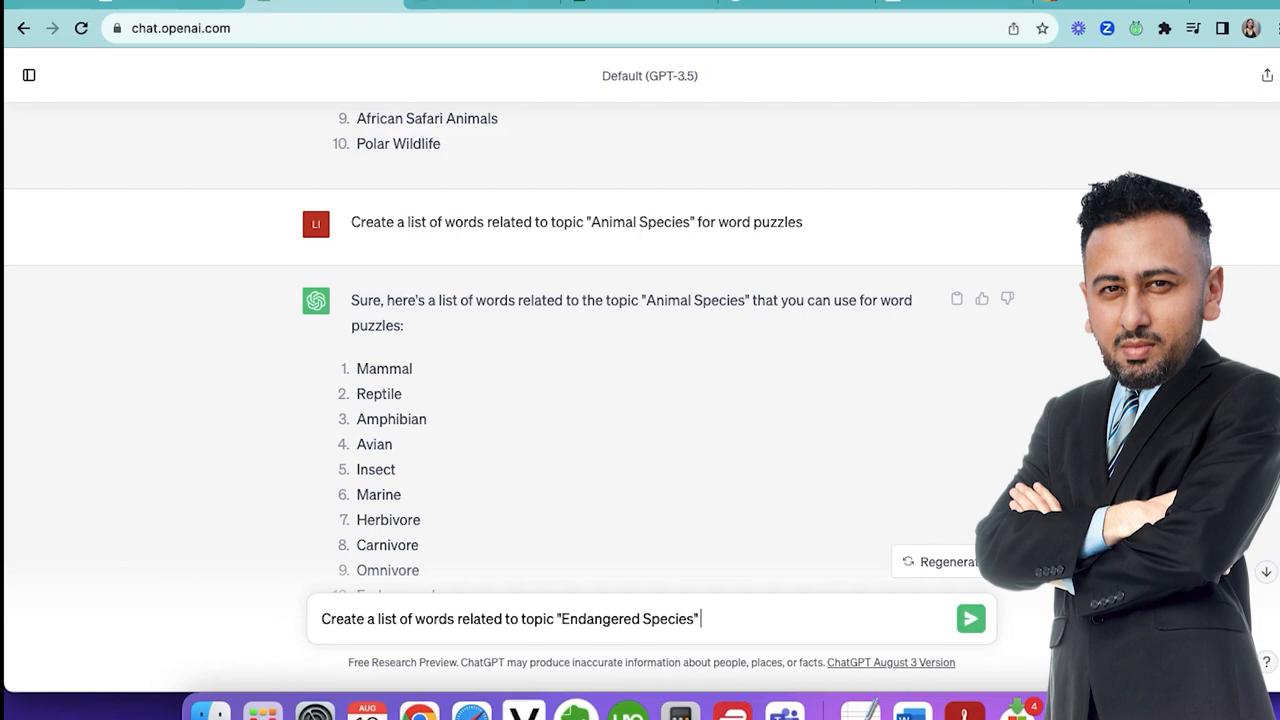
left_click(969, 618)
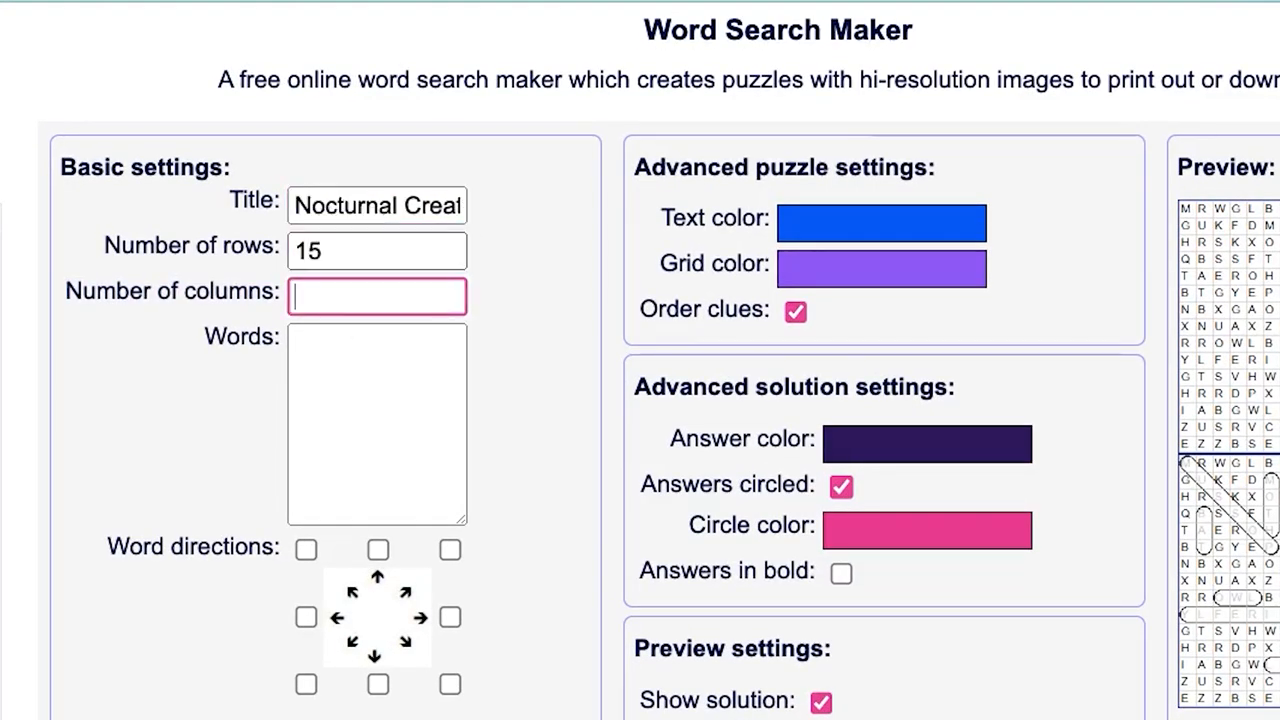
Set 15 rows and columns and generate the Nocturnal word search with its solution
type("15")
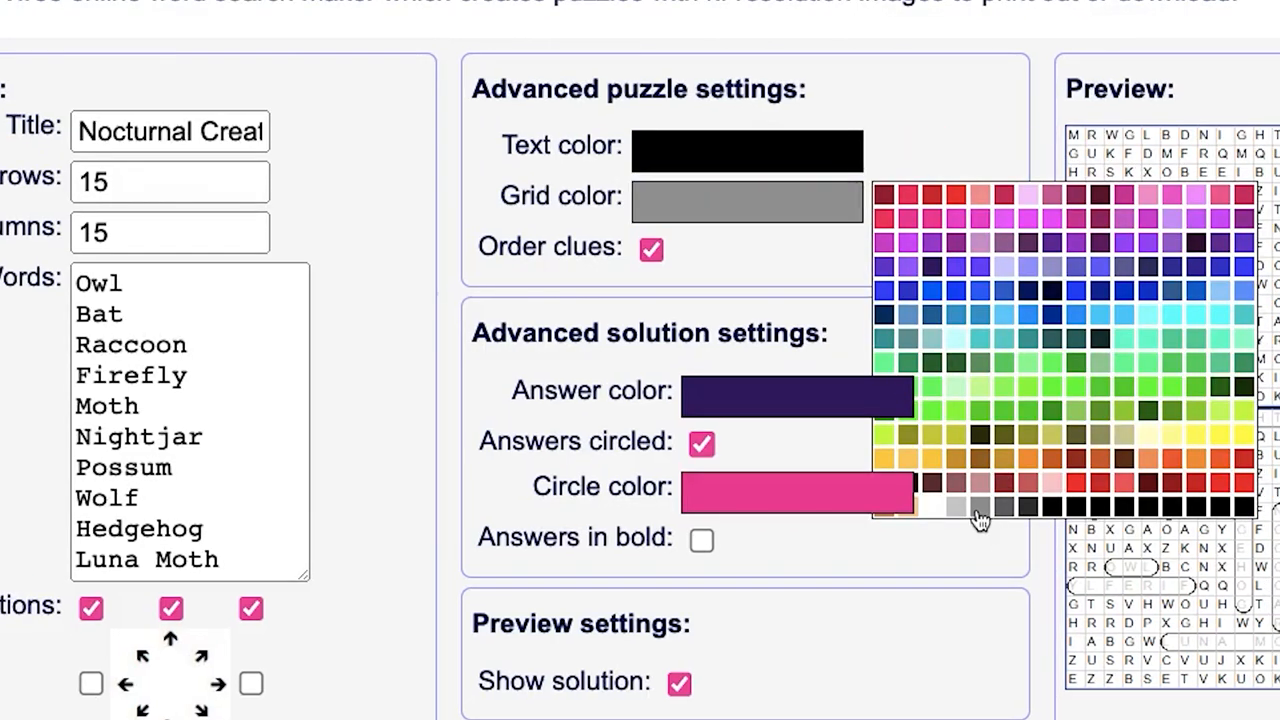
left_click(978, 508)
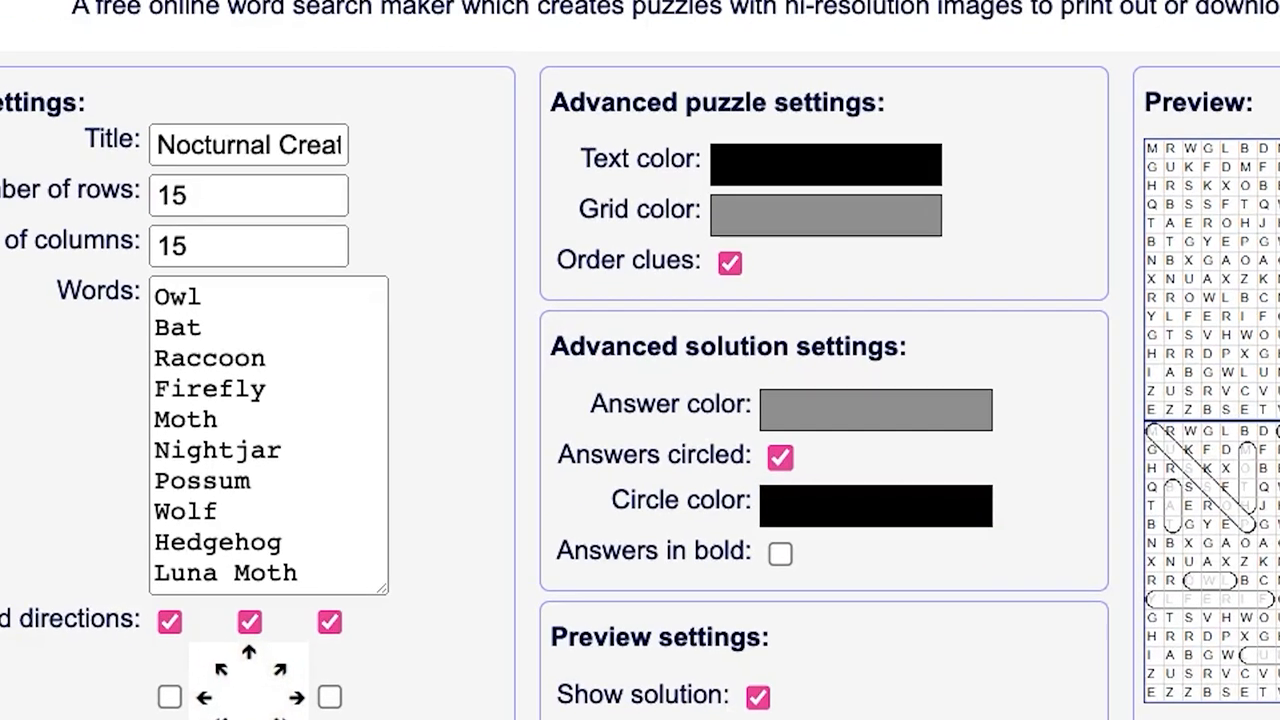
scroll("down", 3)
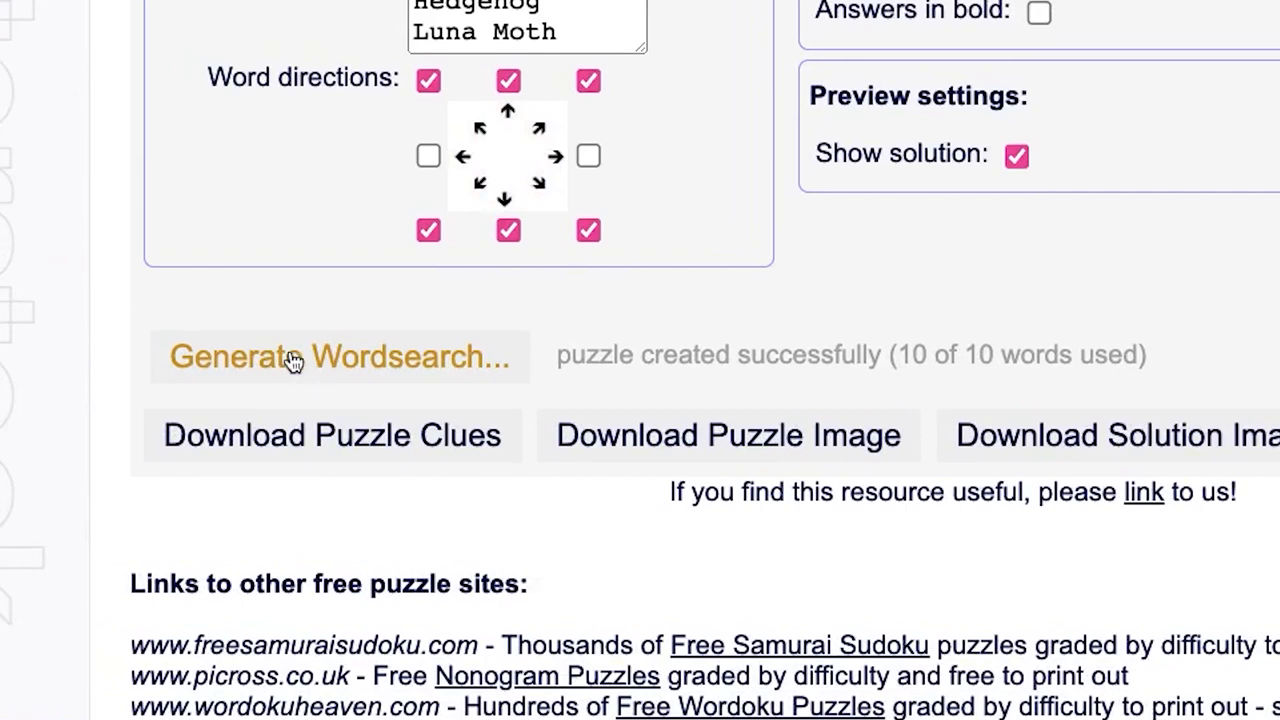
scroll("down", 3)
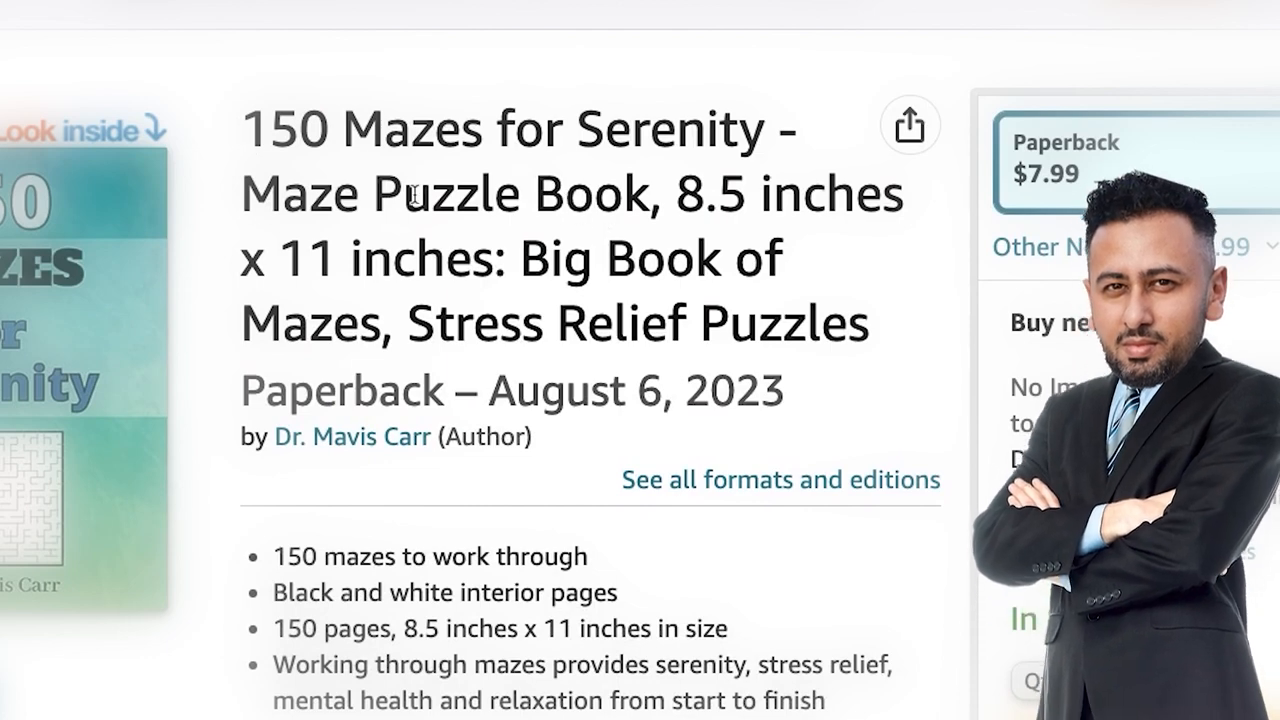
left_click_drag(377, 194, 505, 258)
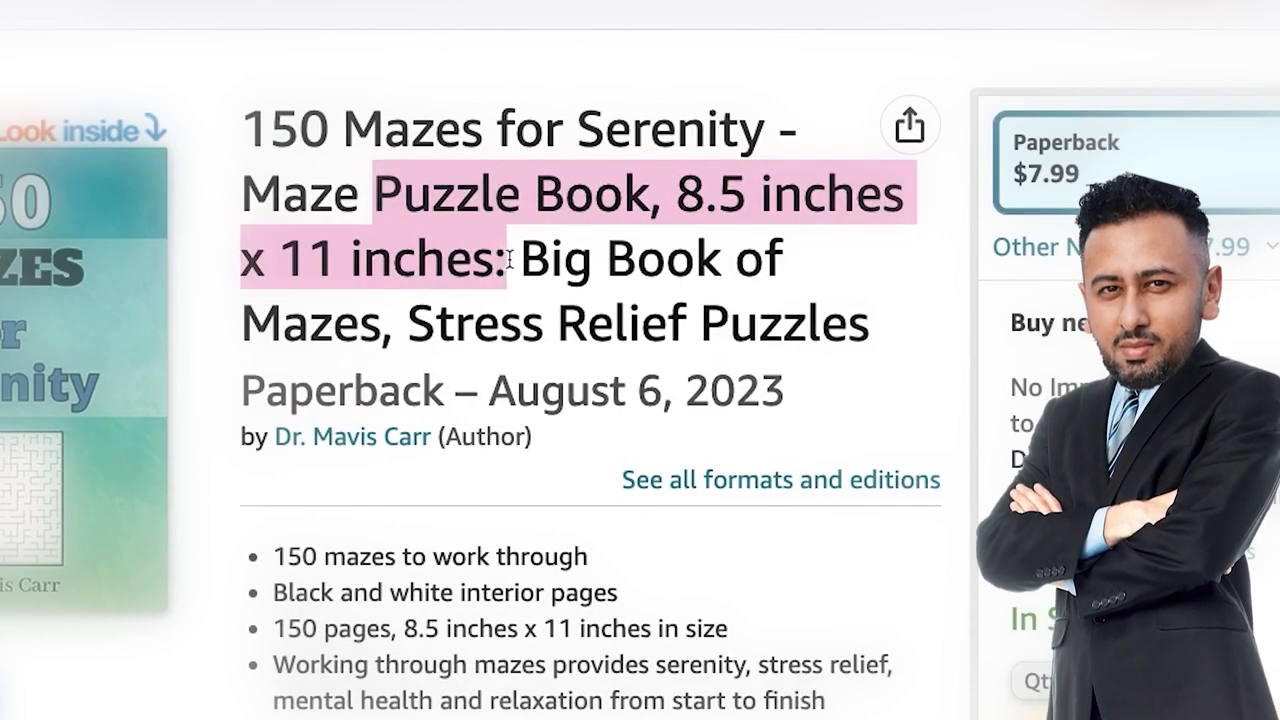
scroll("down", 3)
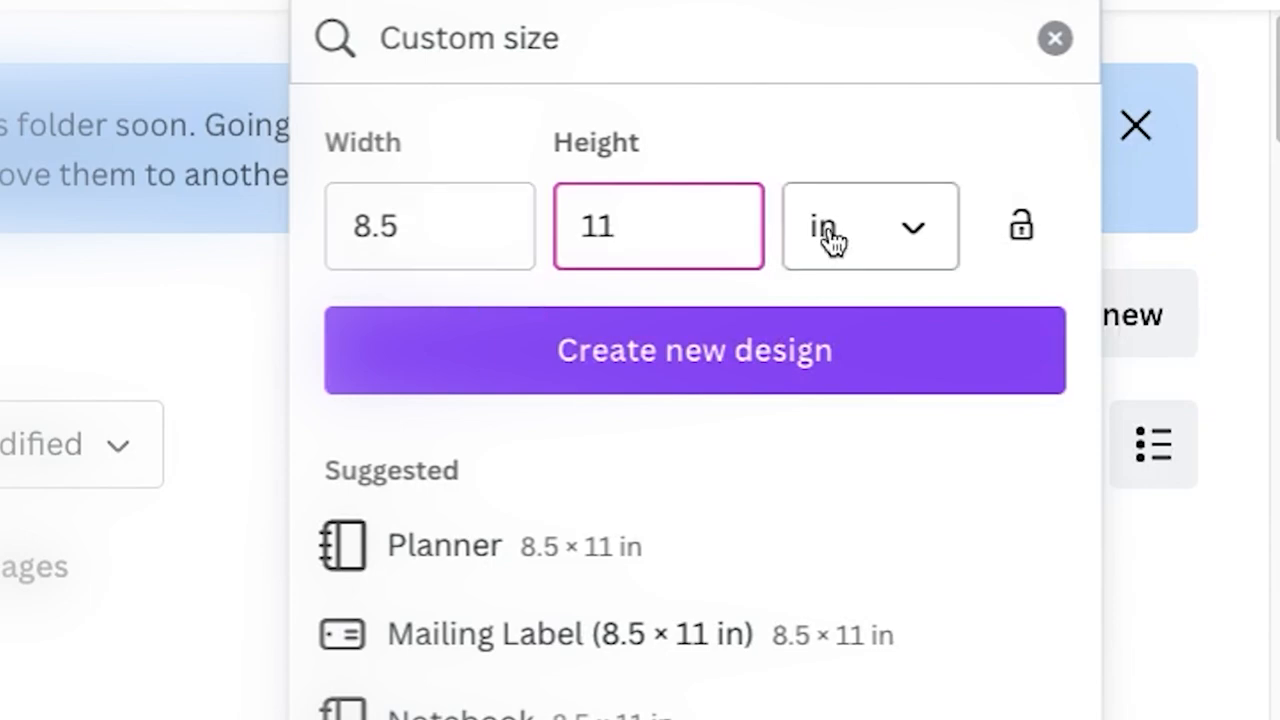
Create an 8.5 × 11 in page, enlarge a solution grid, and add a heading
left_click(694, 350)
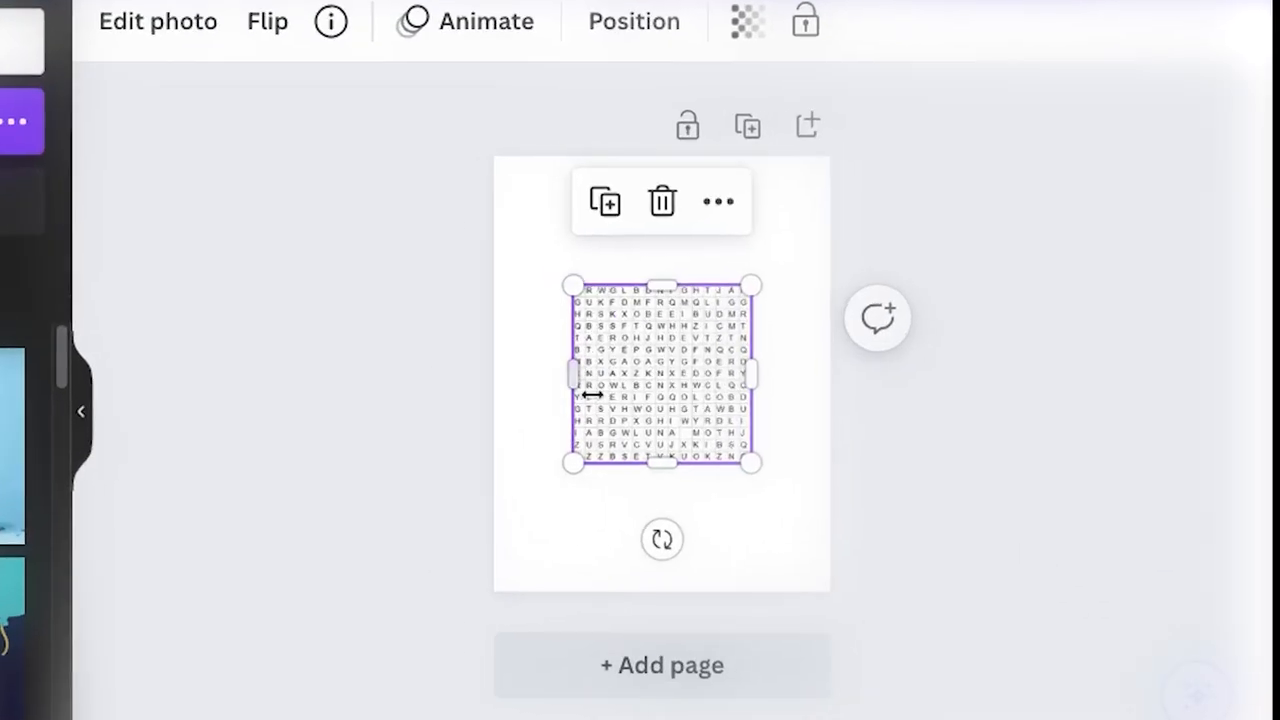
left_click_drag(753, 463, 797, 553)
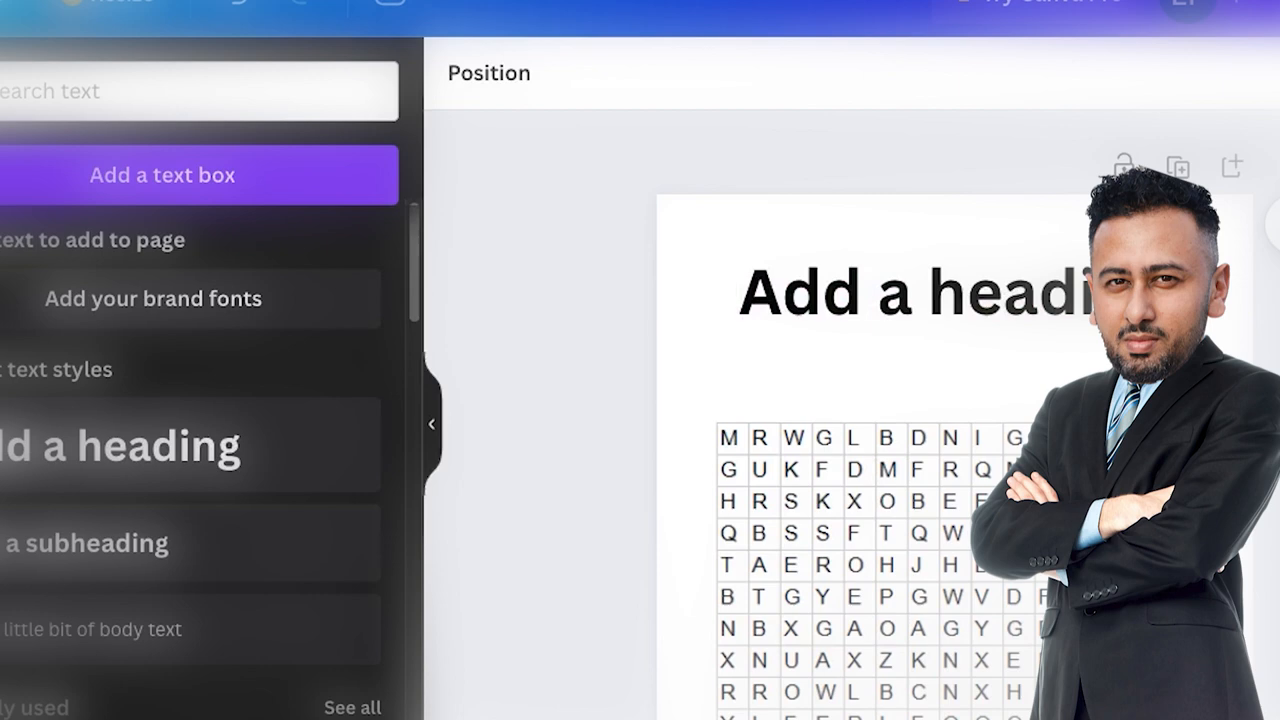
left_click(910, 292)
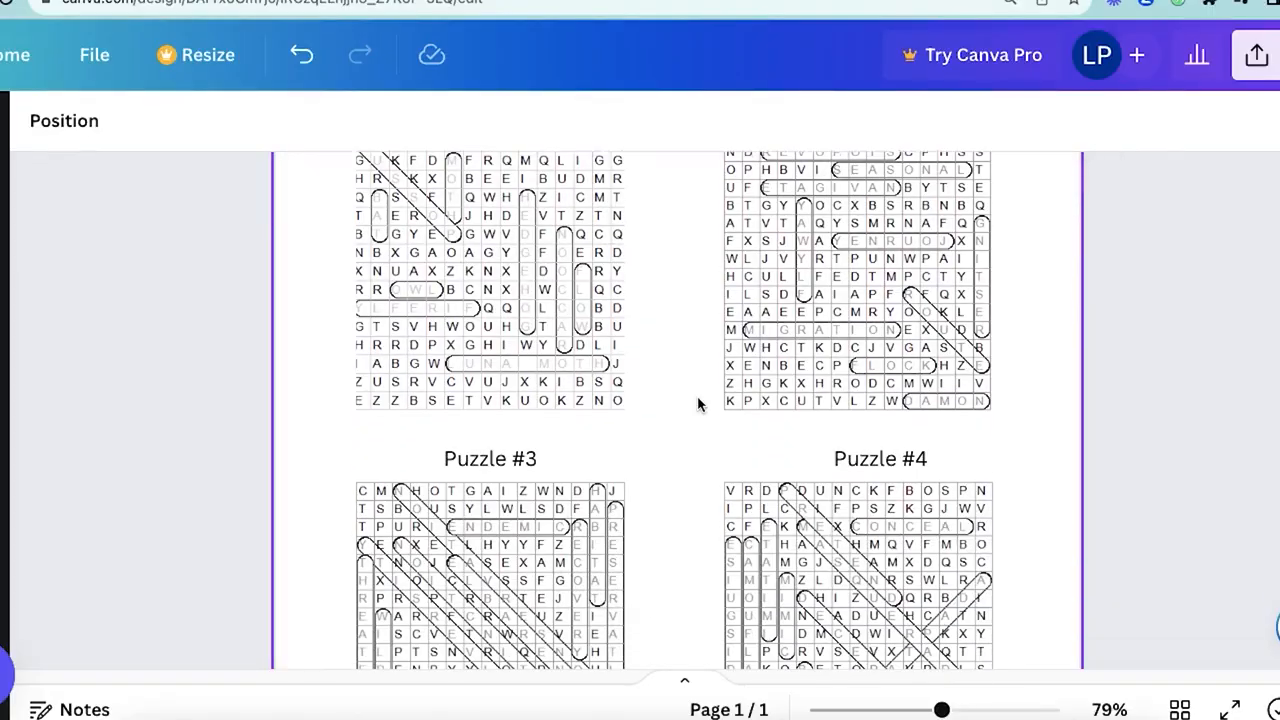
Select the solutions page and open its download file-type options
left_click(855, 437)
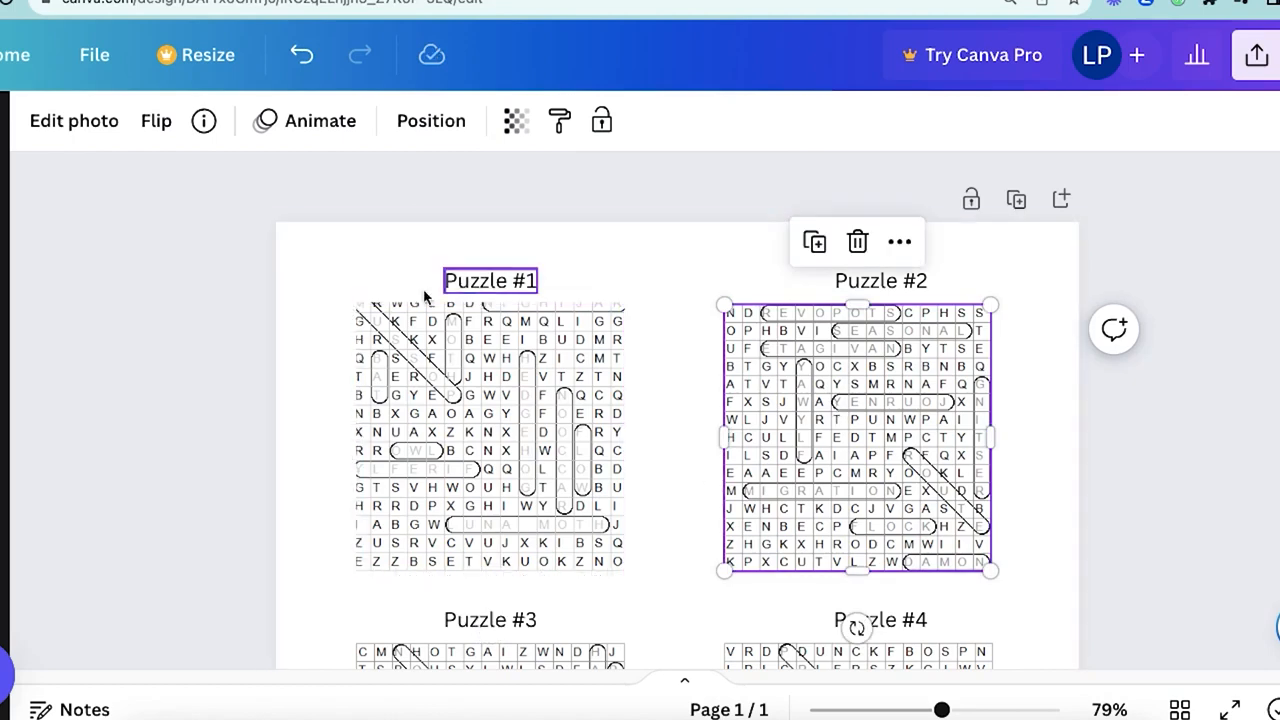
left_click(880, 280)
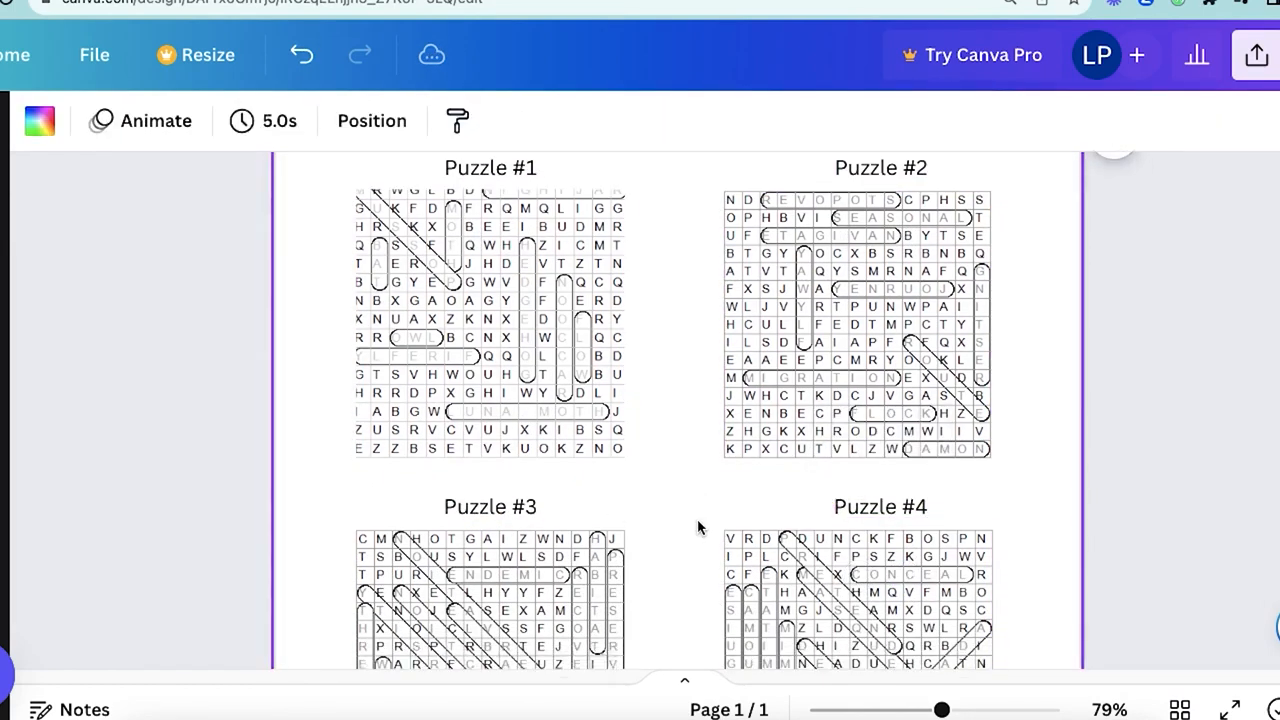
left_click(1256, 55)
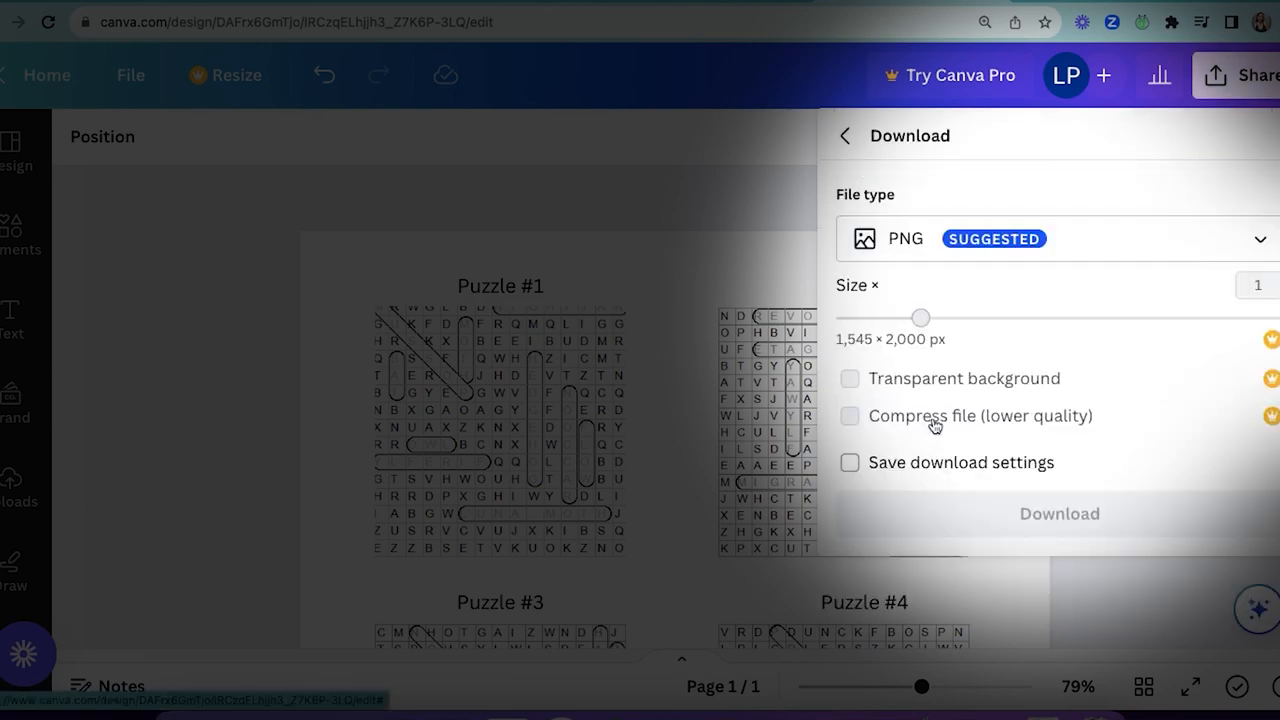
left_click(1050, 238)
type("amazon kpd c")
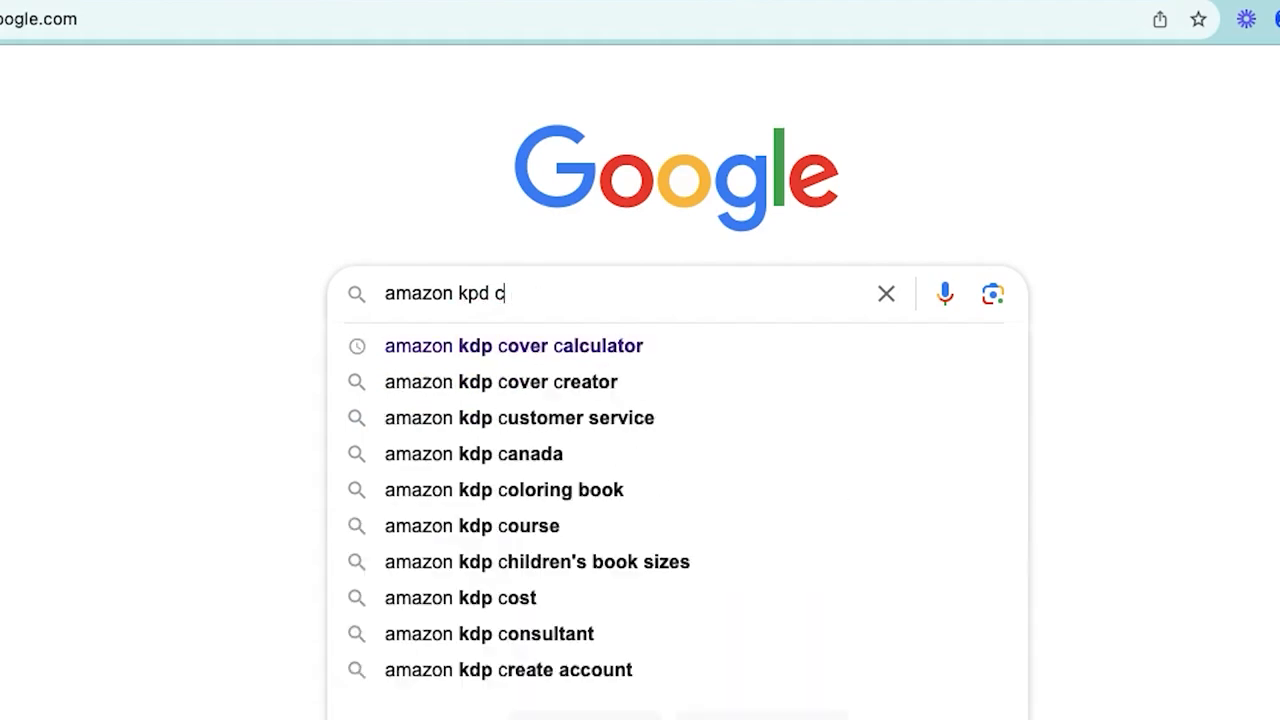
Find the Amazon KDP cover calculator and set its measurement units to inches
left_click(512, 345)
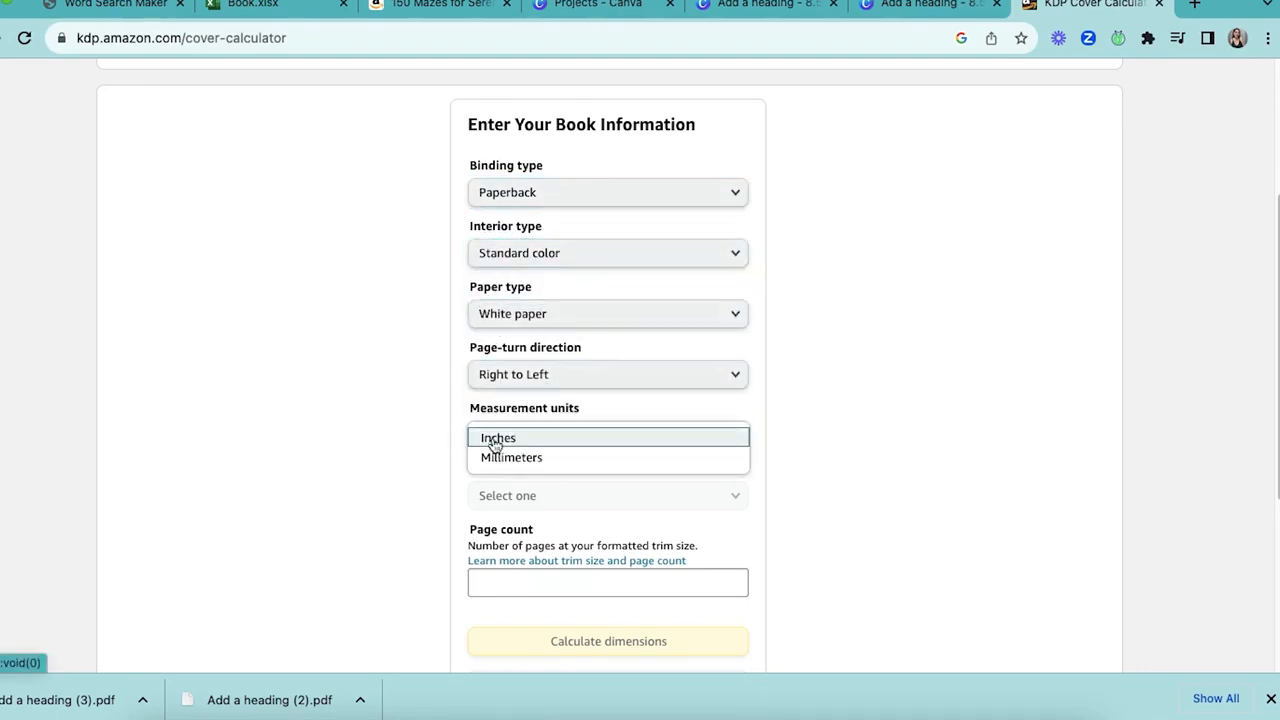
left_click(498, 437)
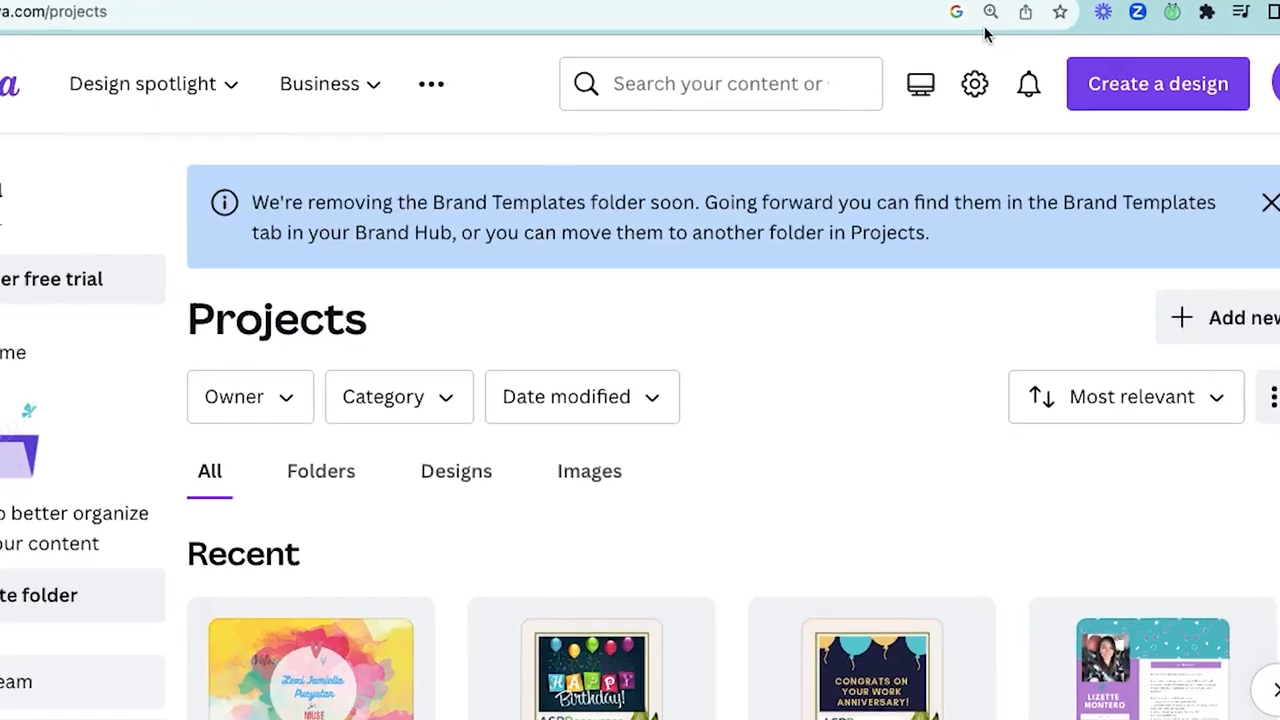
Create a 17.554 × 11.25 in custom design and stretch the KDP template across it
left_click(720, 83)
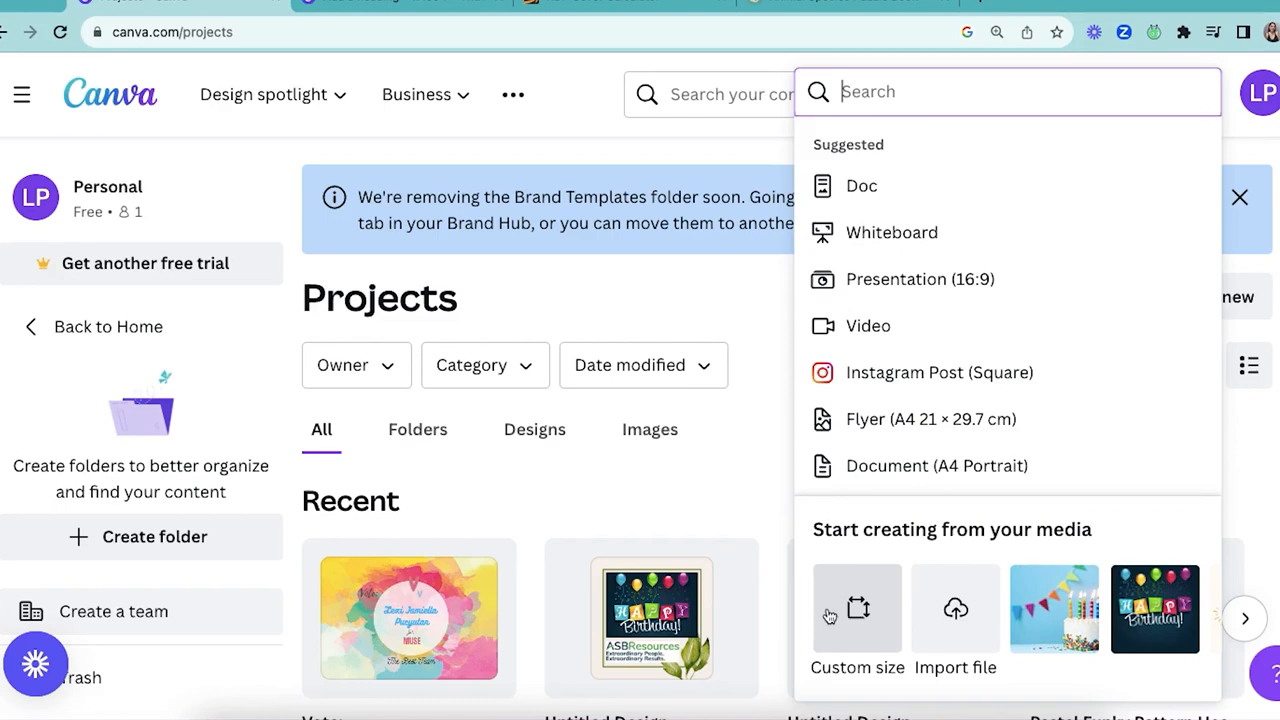
left_click(857, 615)
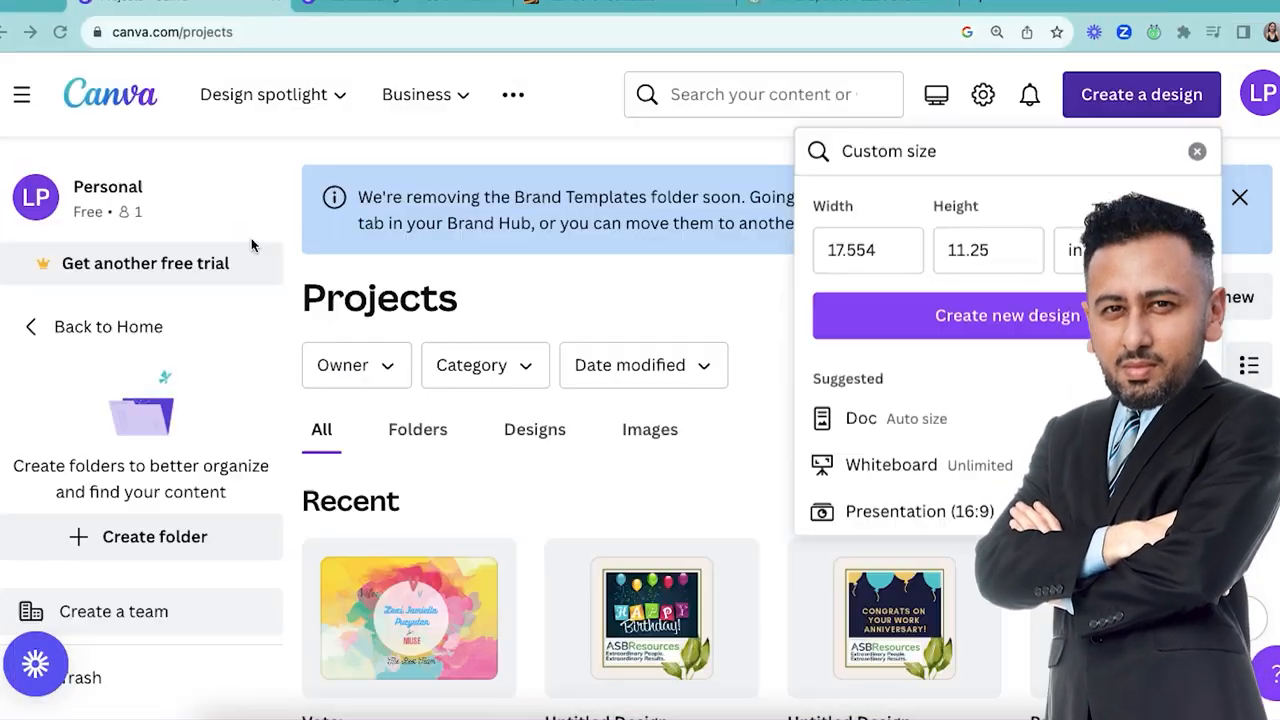
left_click(1008, 315)
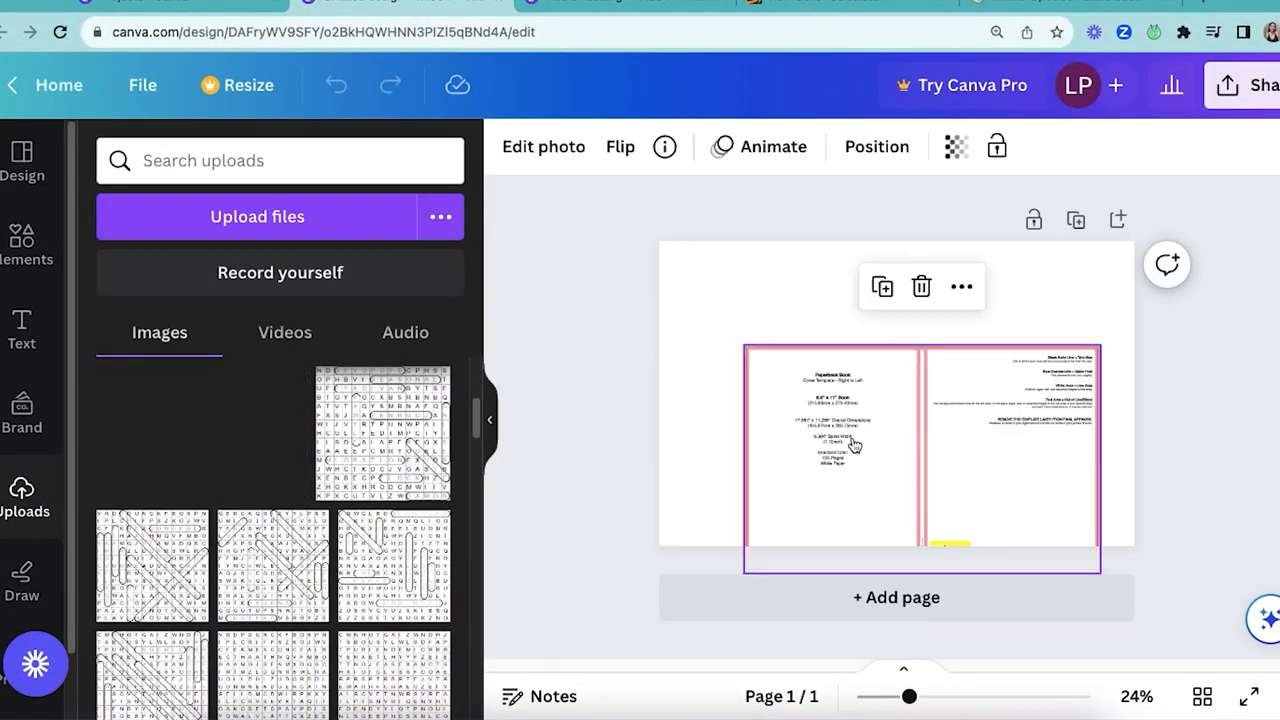
left_click_drag(910, 696, 930, 696)
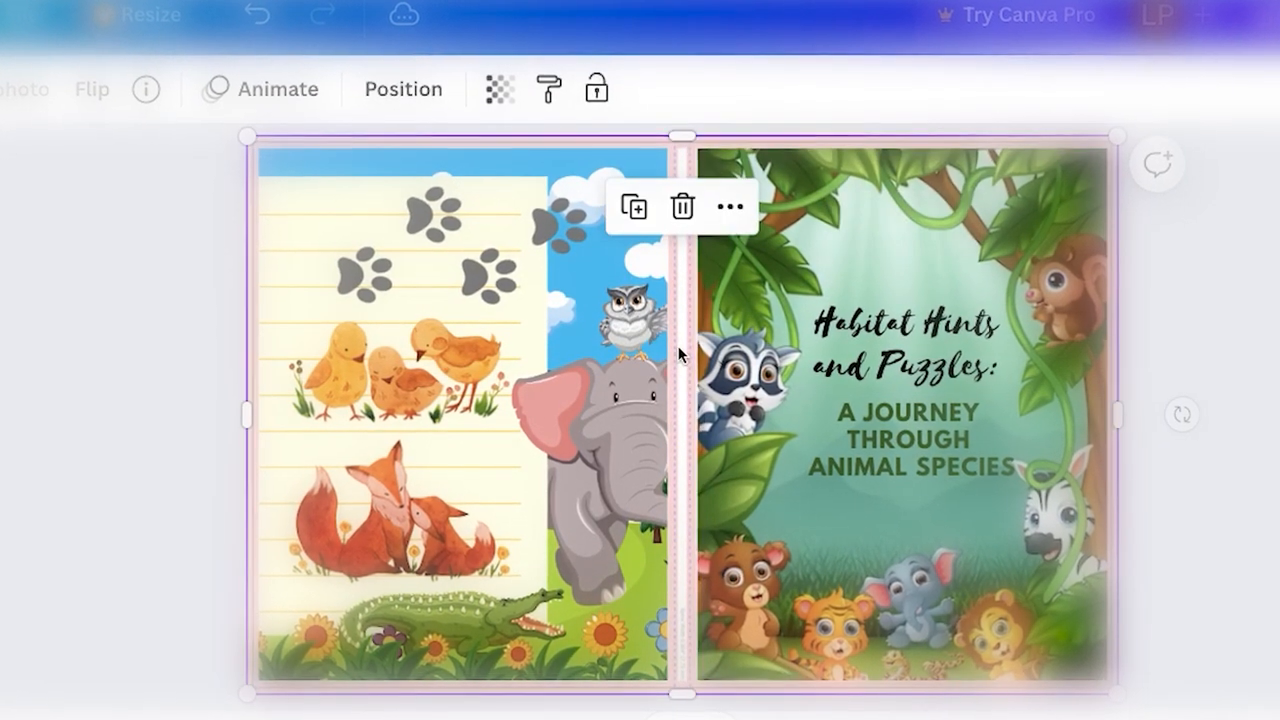
Set the full-cover layer's transparency to 84 and bring up the cover's download settings
left_click(499, 88)
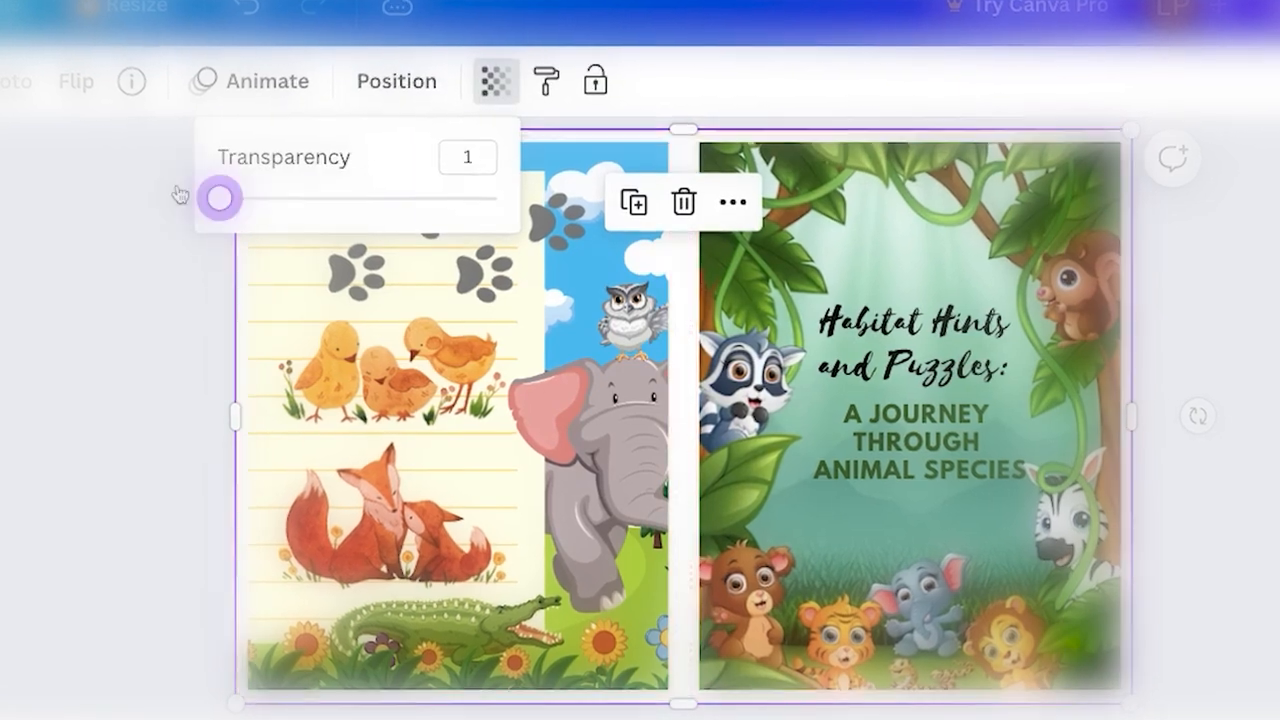
left_click_drag(218, 198, 448, 194)
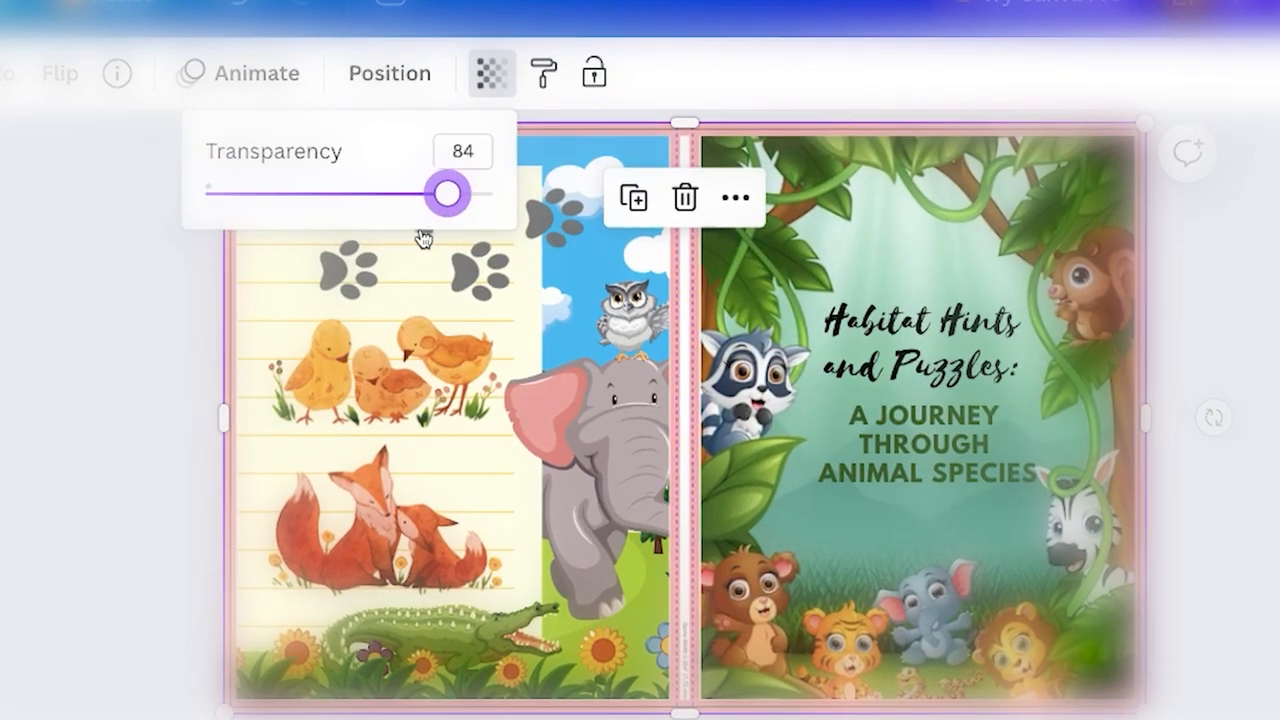
left_click(1195, 35)
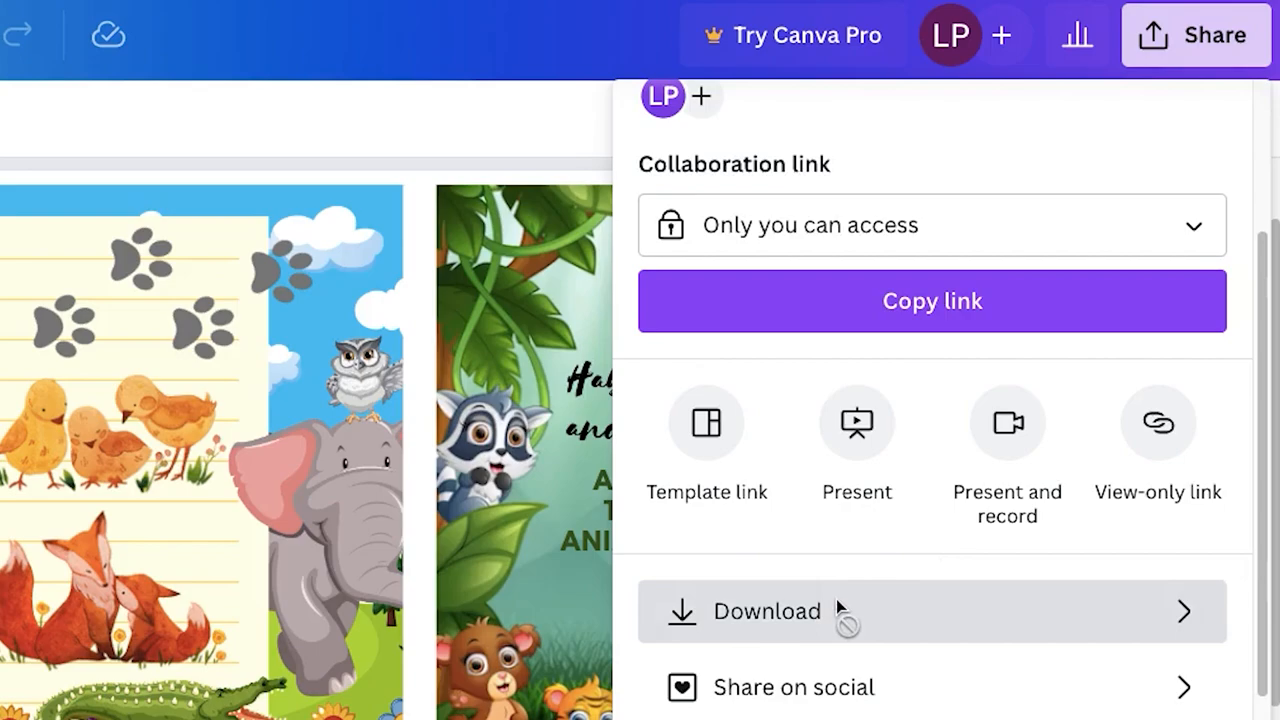
left_click(766, 611)
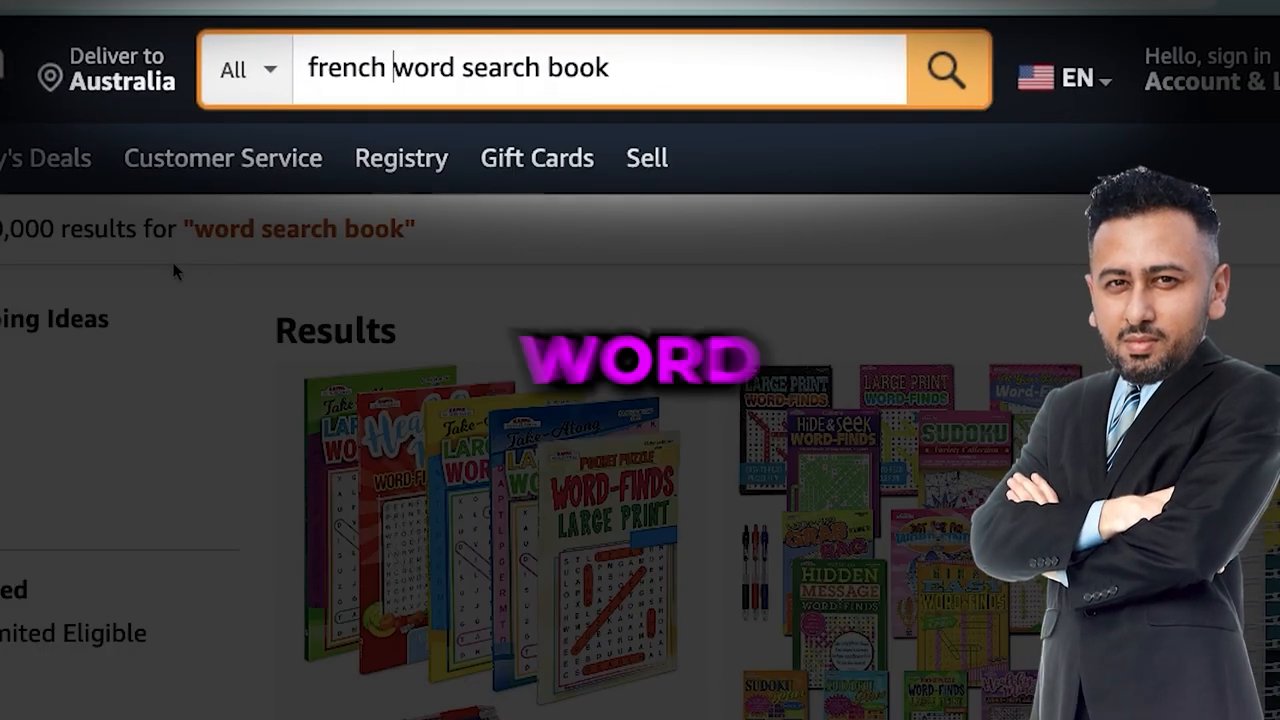
Search Amazon for French word search books, get the word list in French, and download as PDF Print
left_click(944, 69)
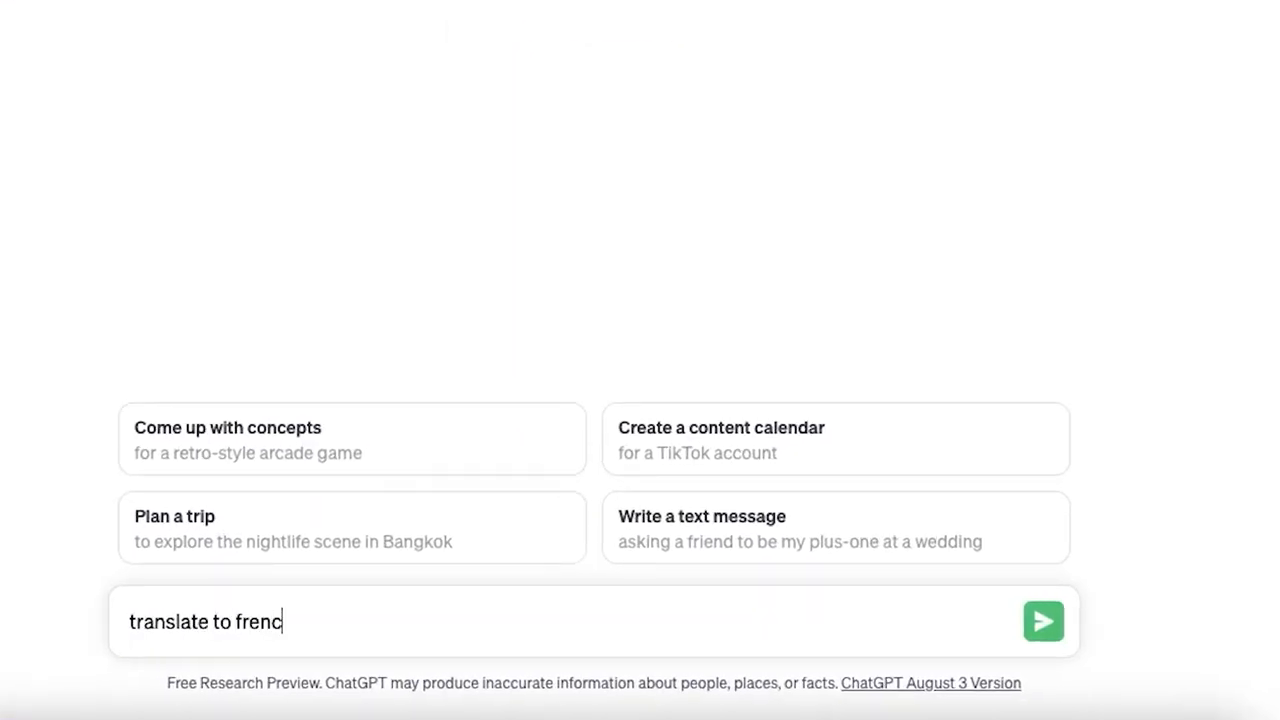
left_click(1043, 621)
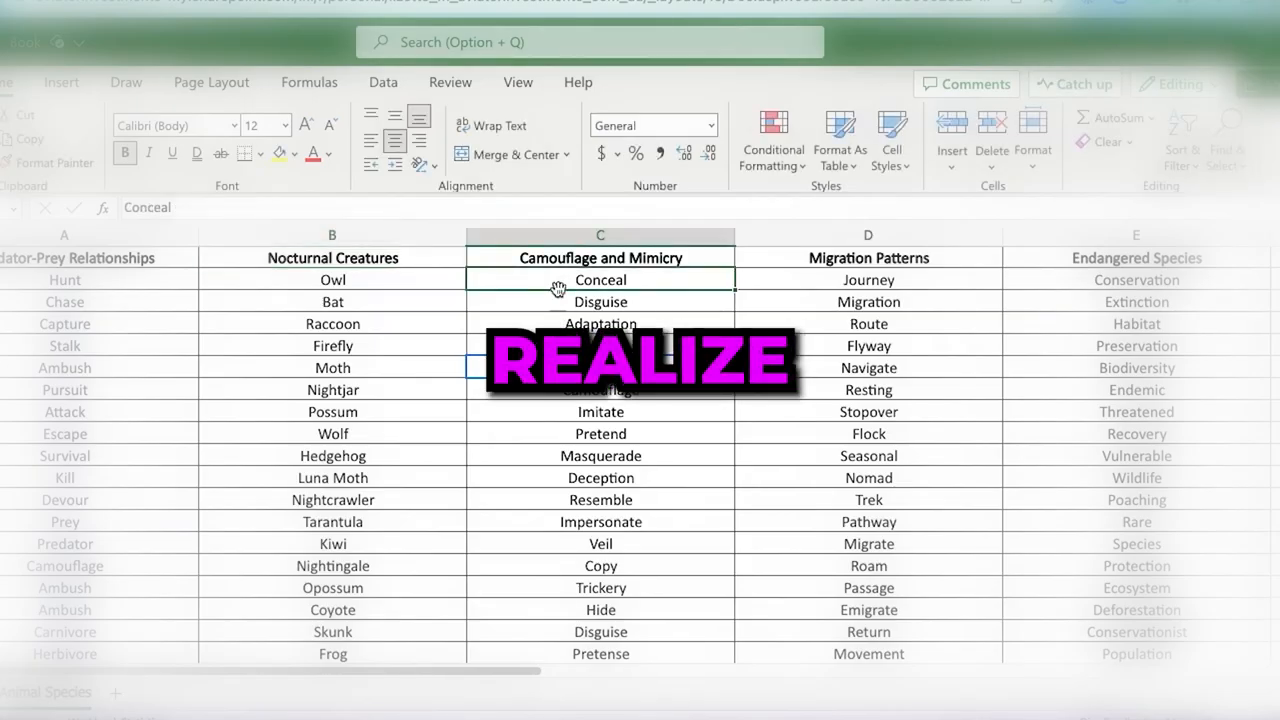
left_click_drag(600, 279, 600, 477)
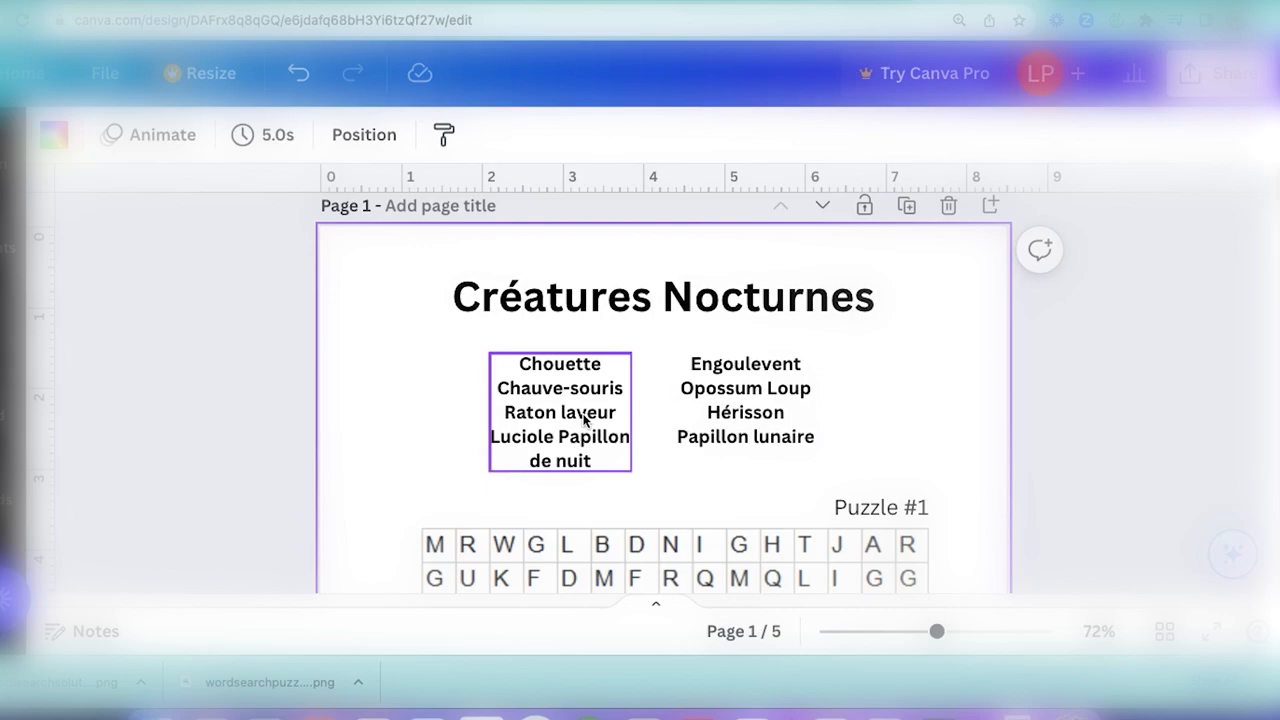
left_click(559, 410)
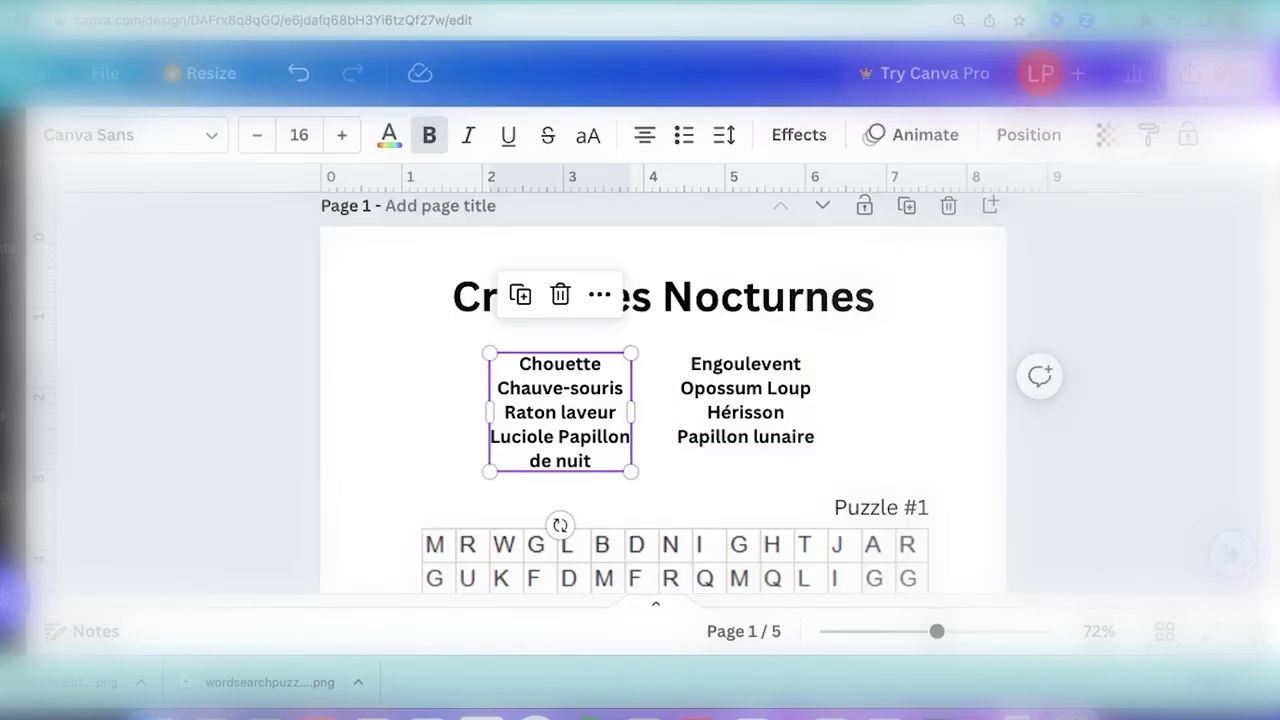
left_click(1215, 75)
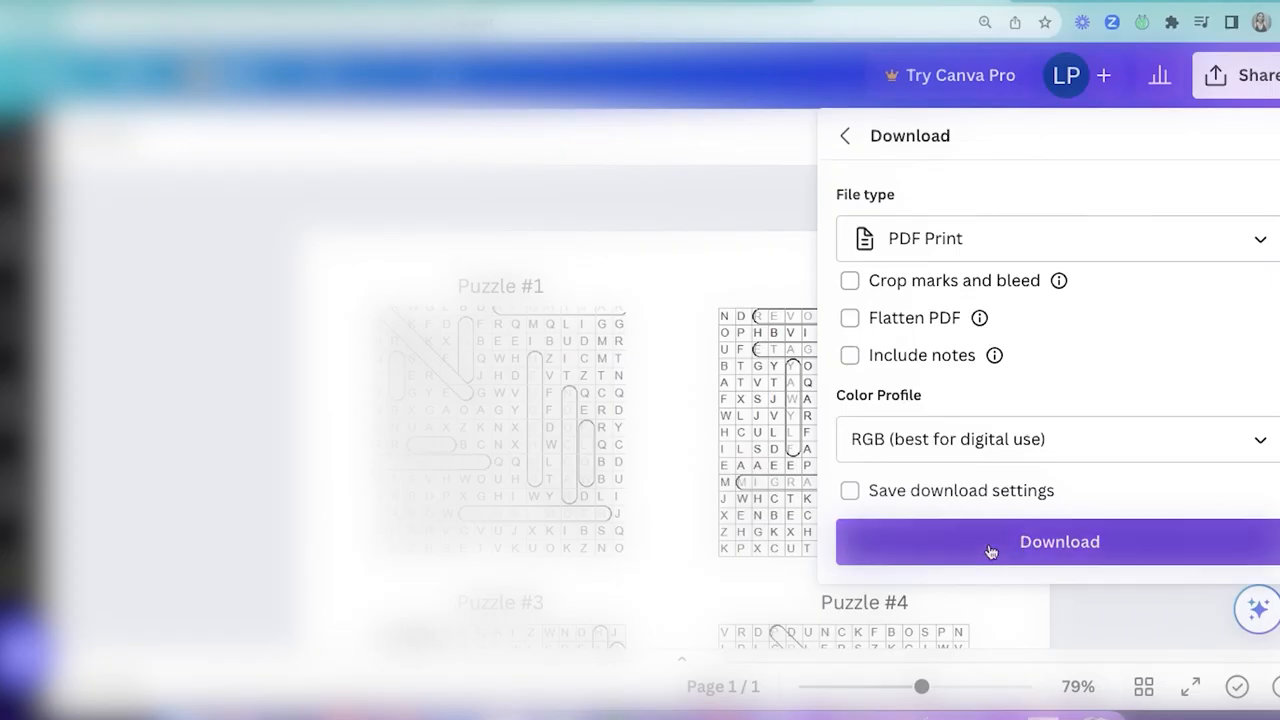